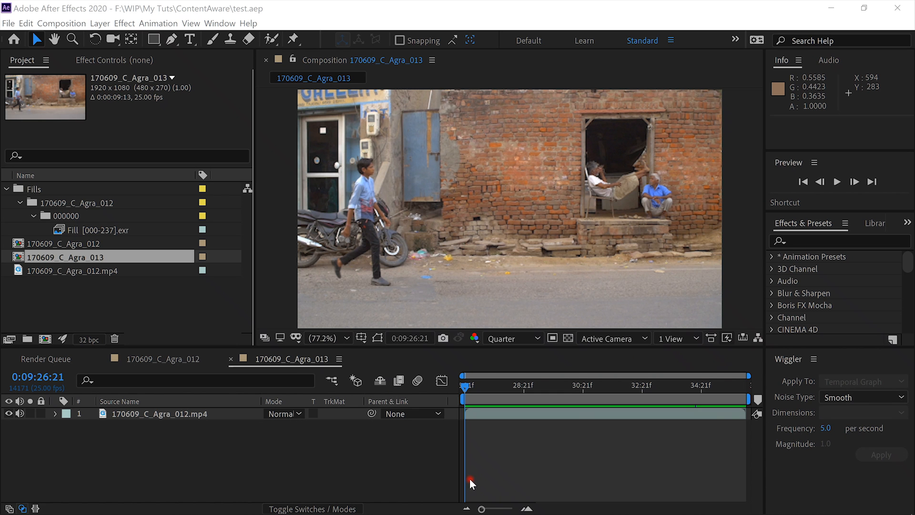
mouse_move(593, 442)
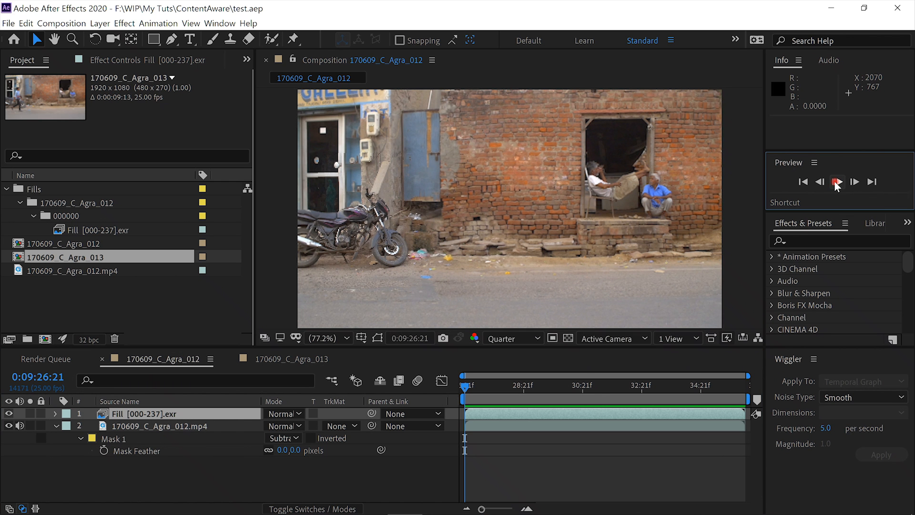
Play back the 170609_C_Agra_012 composition to check the boy is removed, then stop playback.
left_click(837, 181)
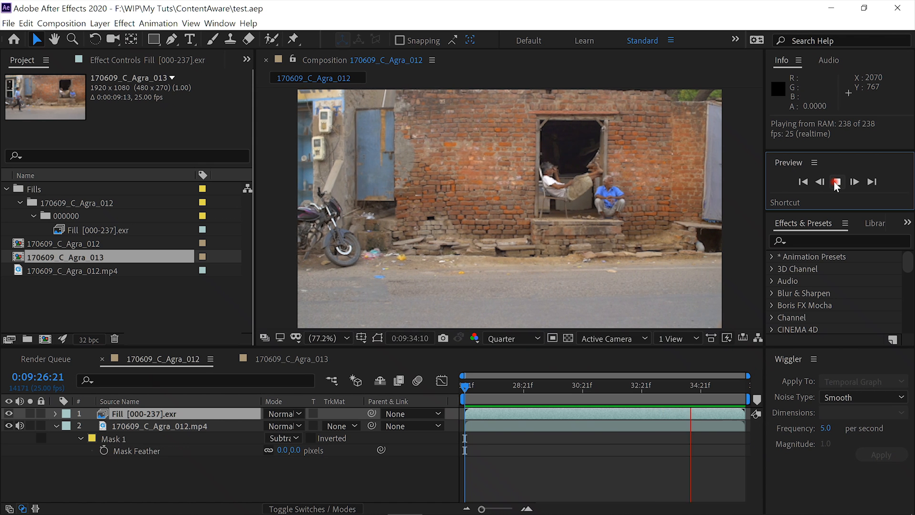
left_click(837, 181)
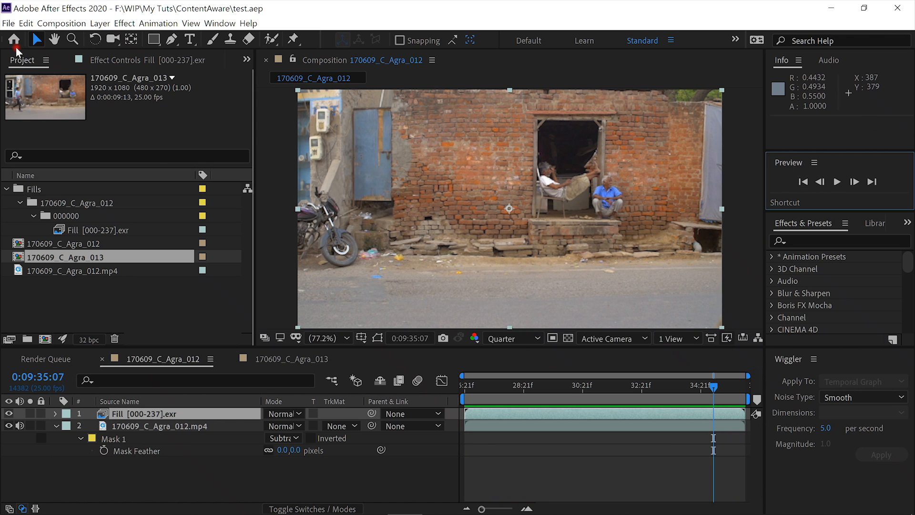
Start a new project and build a composition from the imported 170609_C_Agra_012.mp4 clip.
left_click(7, 23)
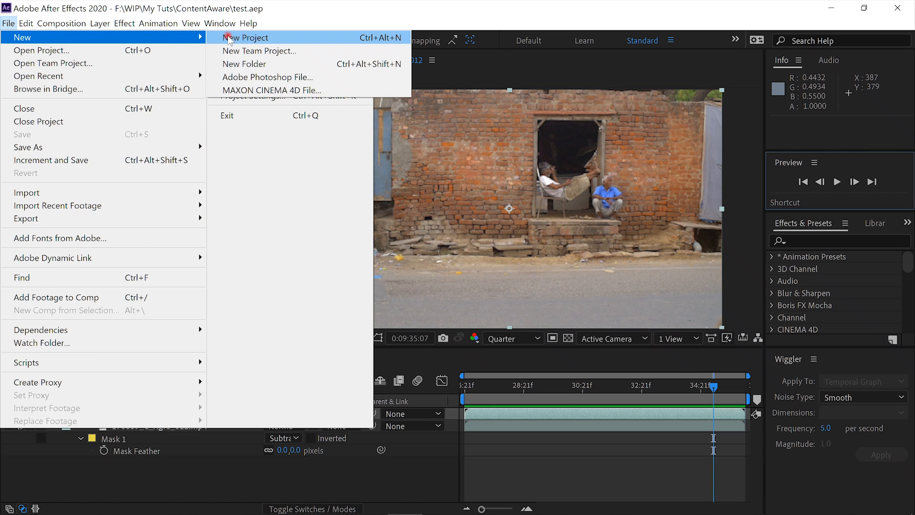
left_click(246, 38)
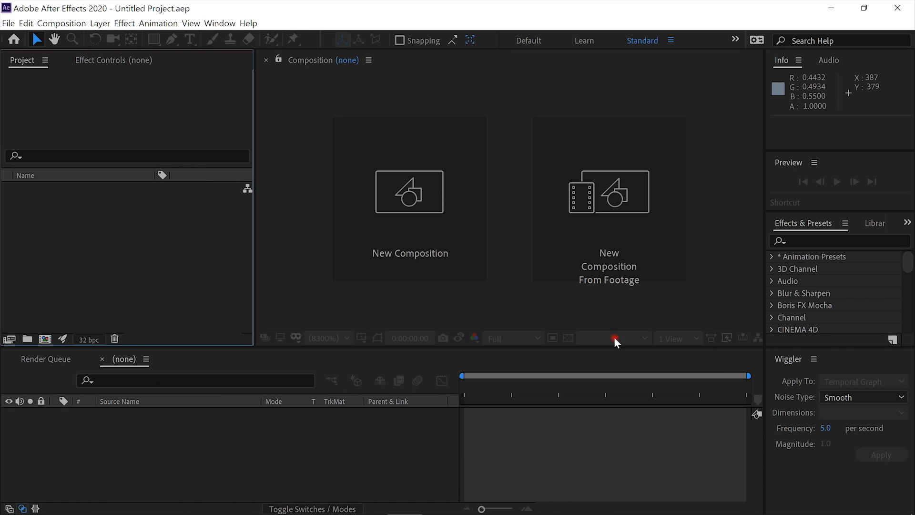
mouse_move(615, 202)
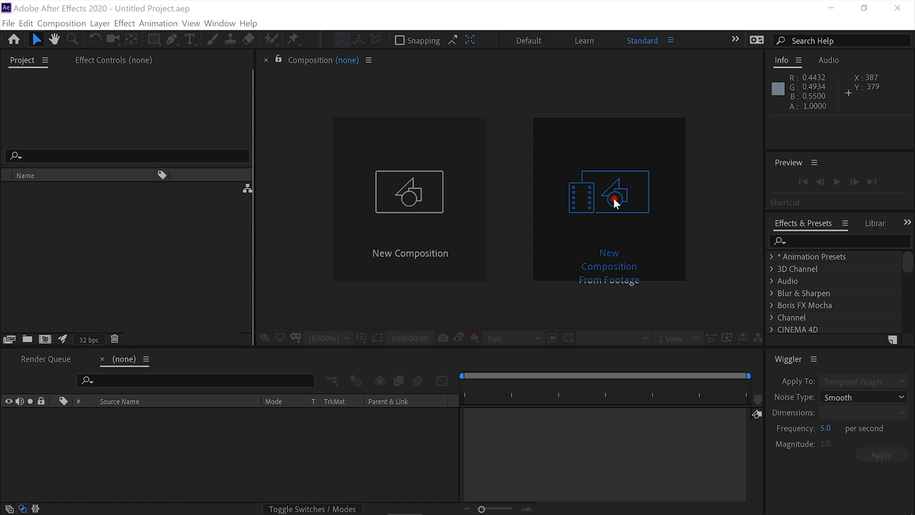
left_click(614, 202)
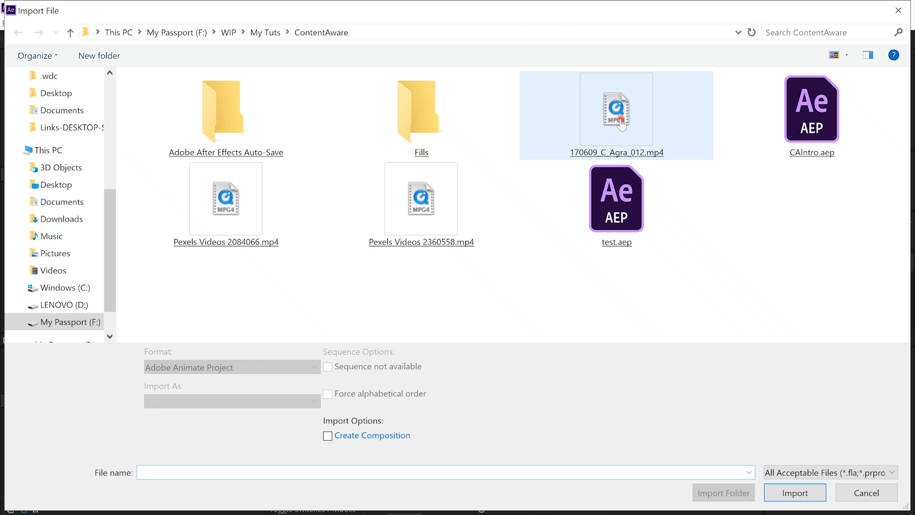
left_click(795, 492)
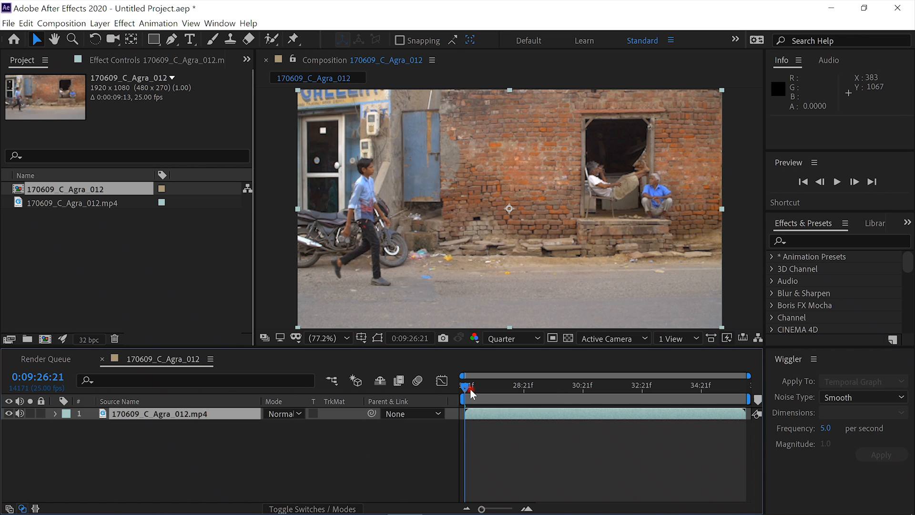
Park the current-time indicator near 0:09:28:15 with the boy mid-street.
left_click_drag(470, 388, 540, 388)
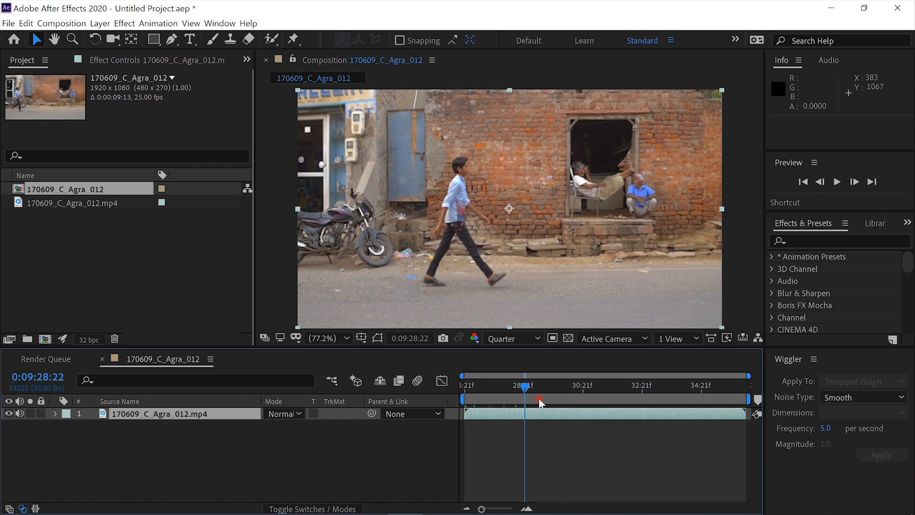
left_click_drag(523, 402, 505, 402)
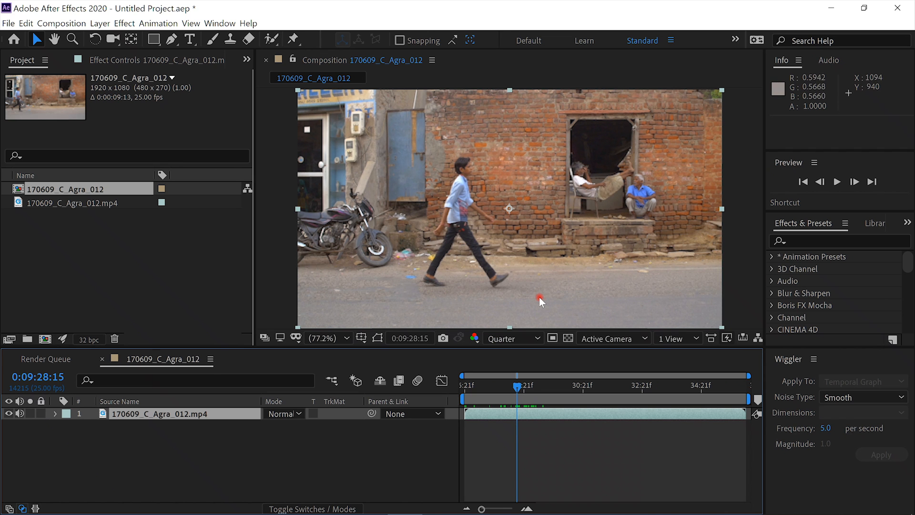
mouse_move(430, 293)
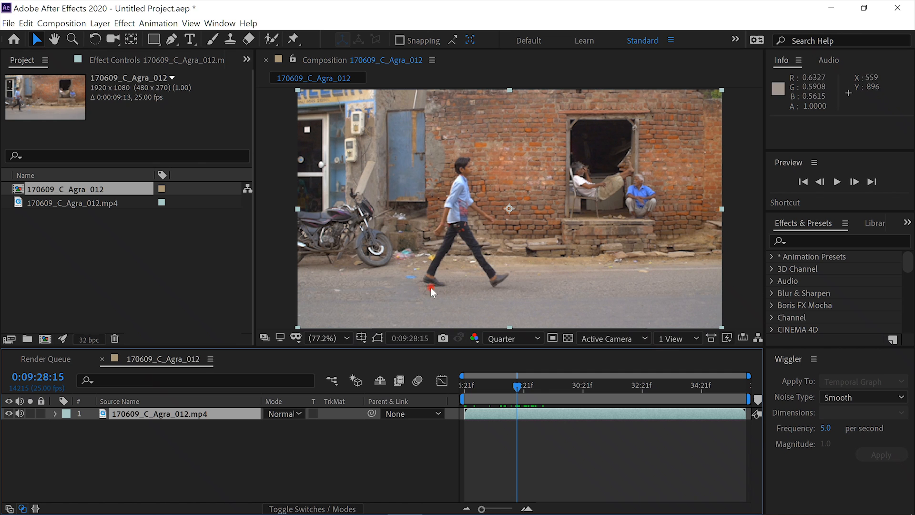
mouse_move(438, 153)
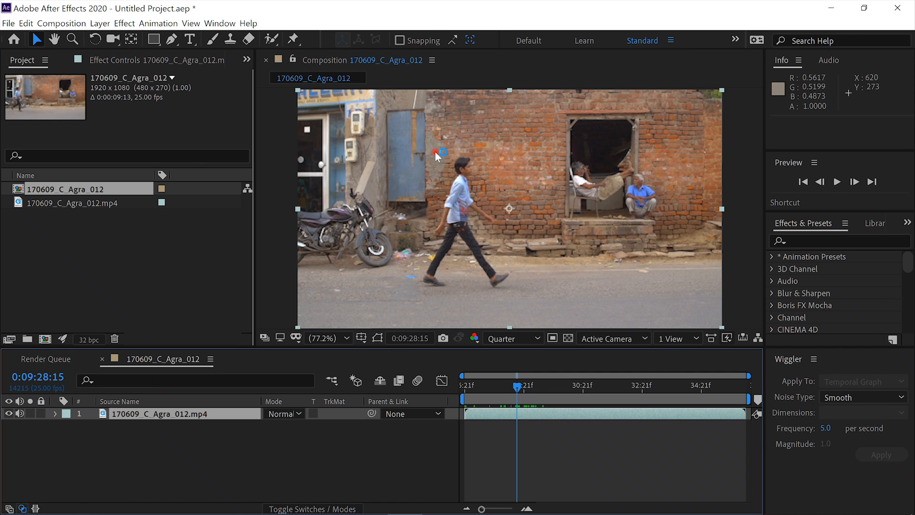
mouse_move(462, 284)
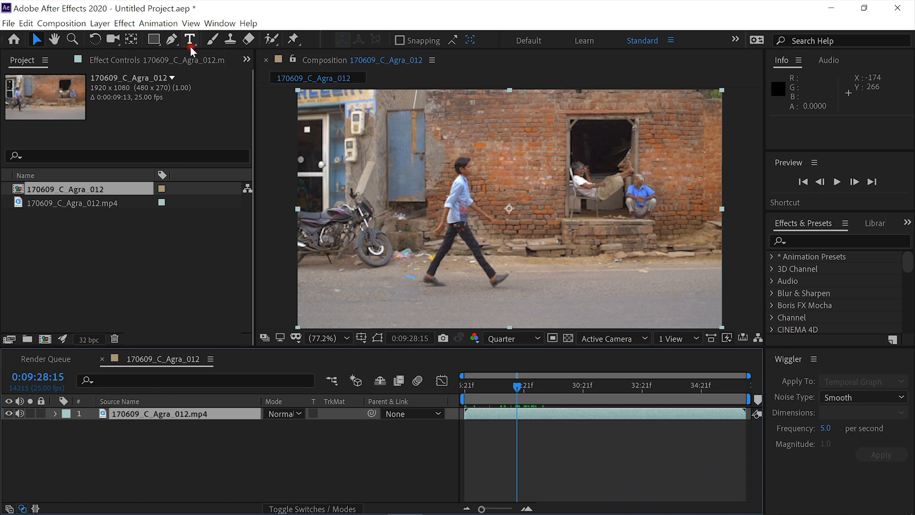
Draw a four-point Pen mask around the walking boy on the clip.
left_click(153, 40)
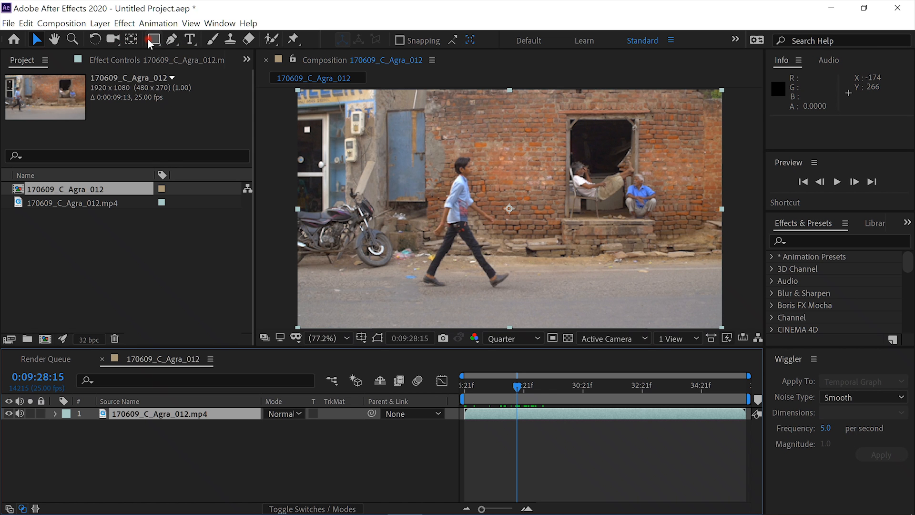
left_click(173, 39)
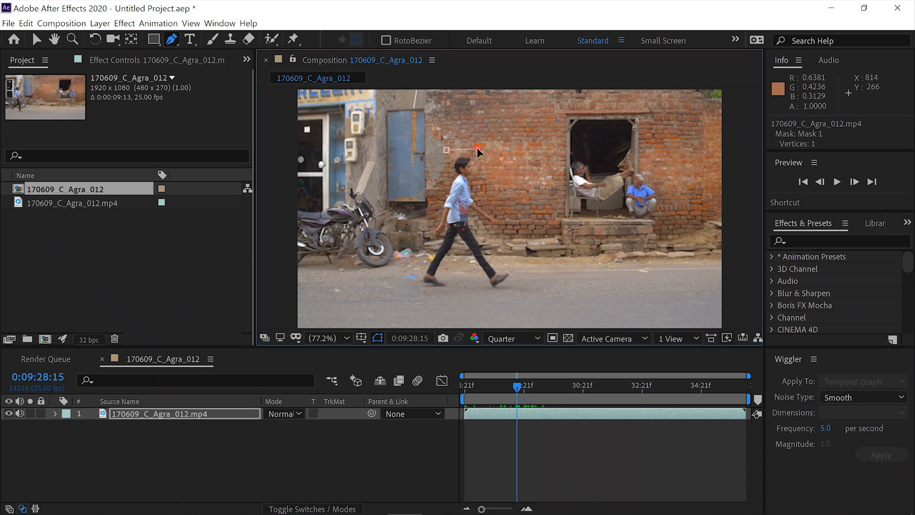
left_click(516, 276)
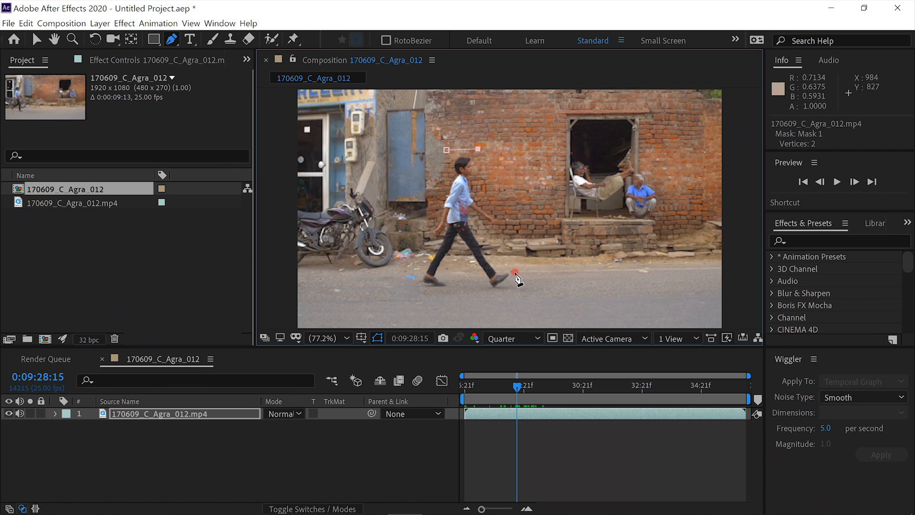
mouse_move(521, 294)
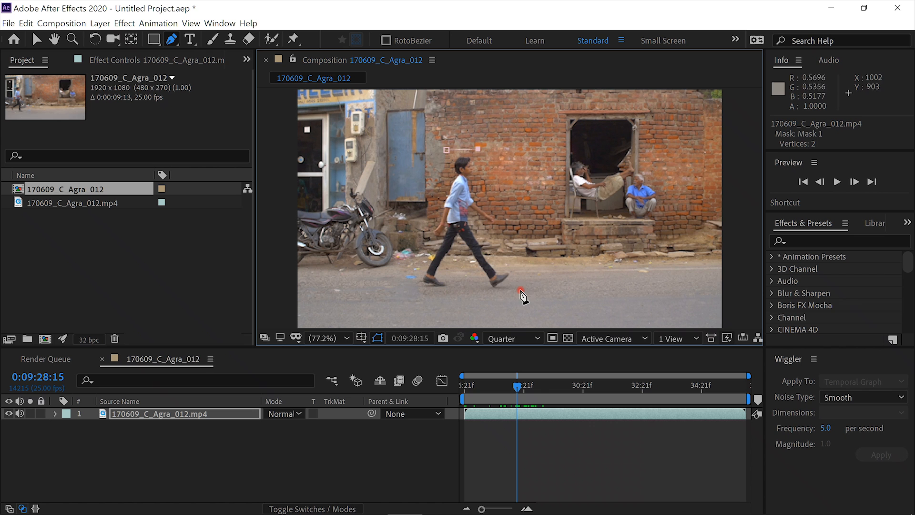
left_click(530, 291)
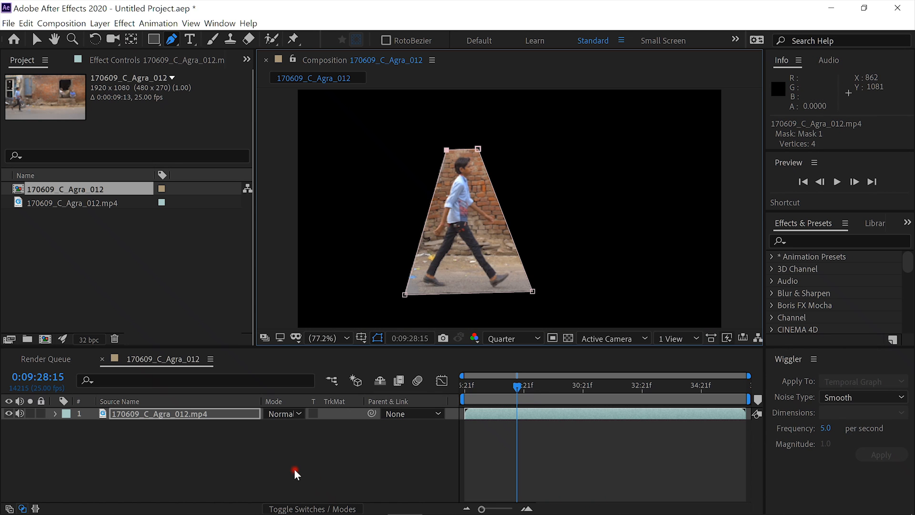
mouse_move(297, 427)
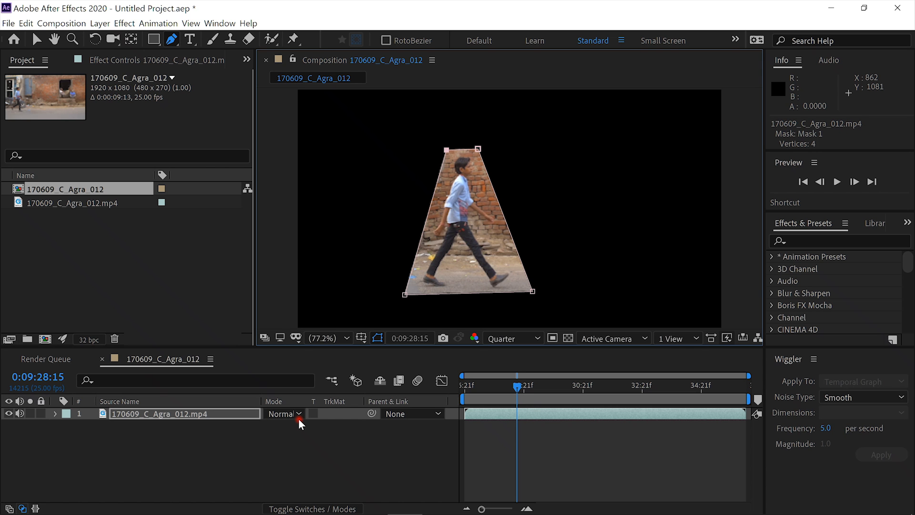
Set Mask 1's mode to None and record a Mask Path keyframe at 0:09:28:15.
left_click(56, 413)
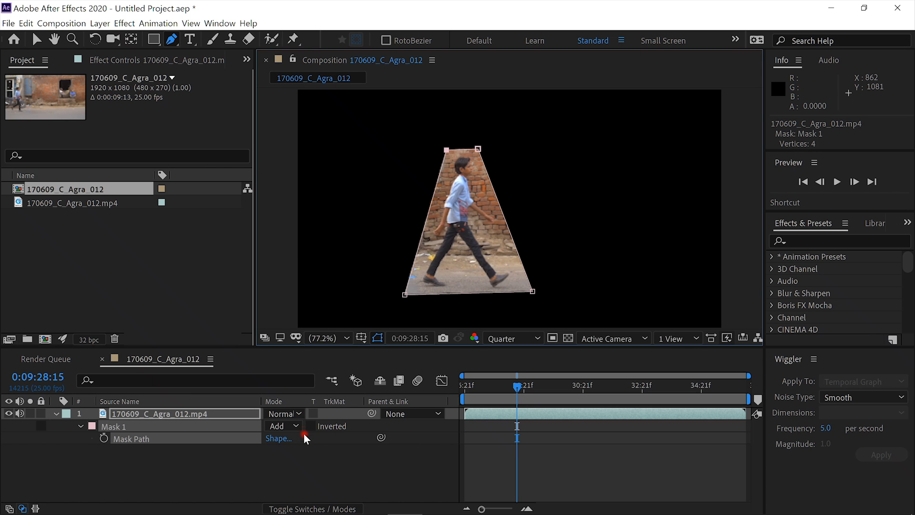
left_click(282, 425)
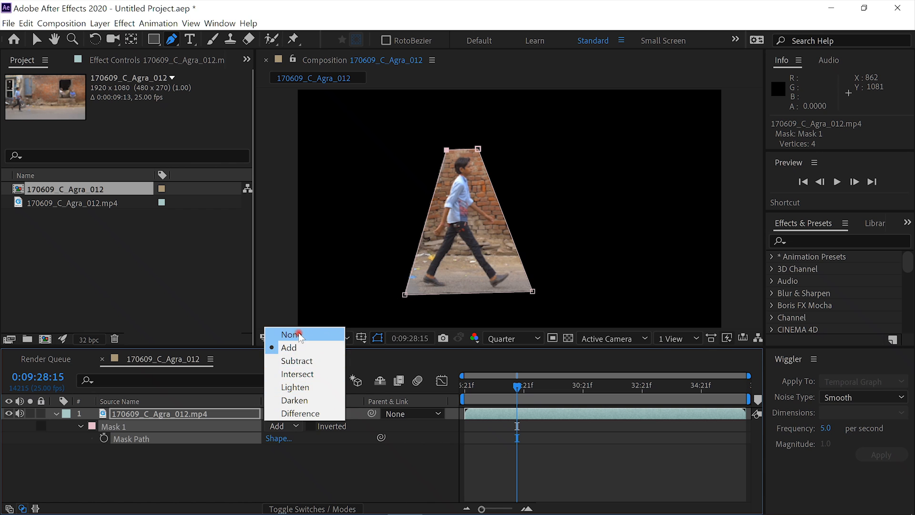
left_click(292, 334)
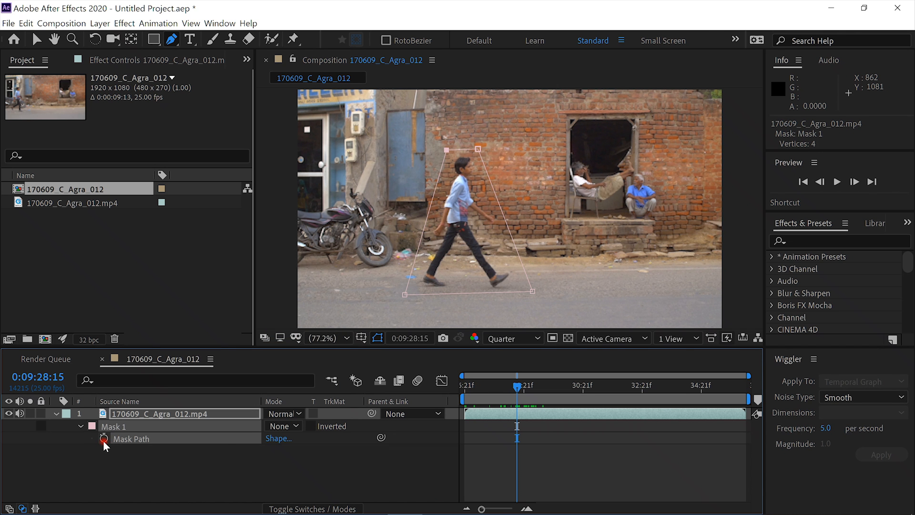
mouse_move(102, 439)
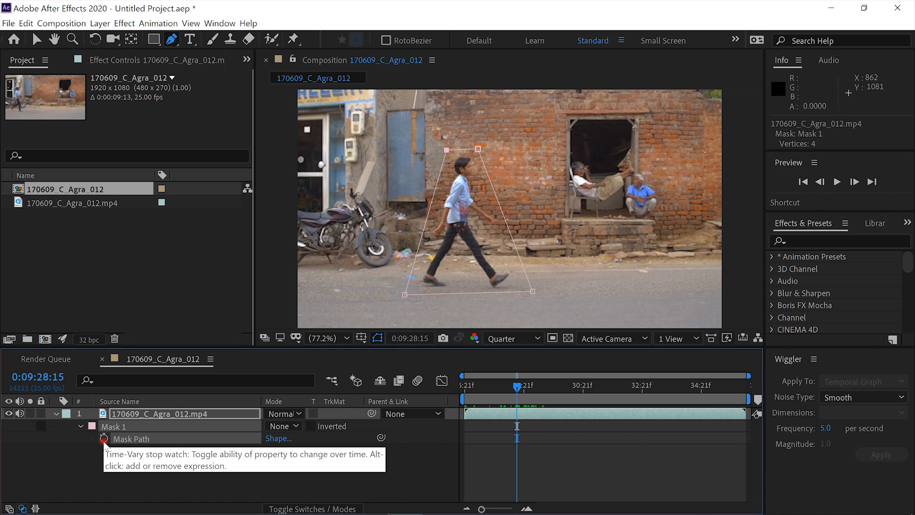
left_click(103, 439)
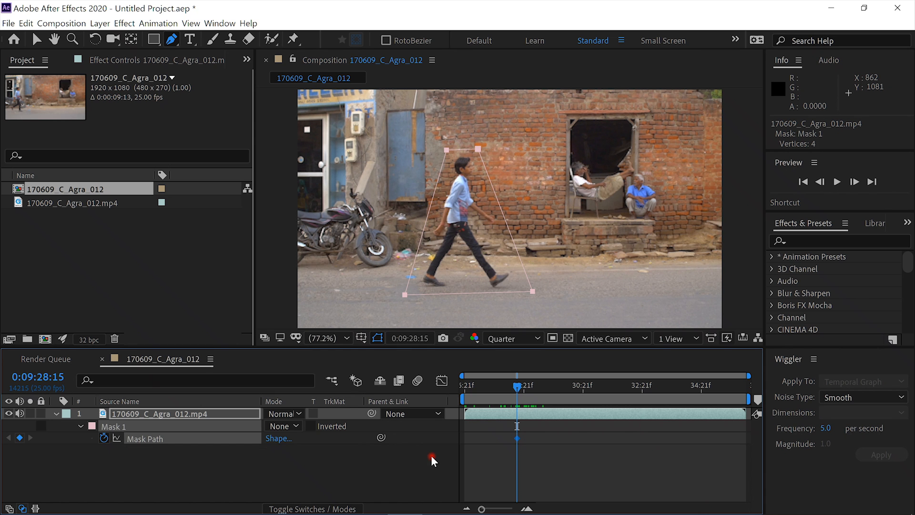
mouse_move(585, 263)
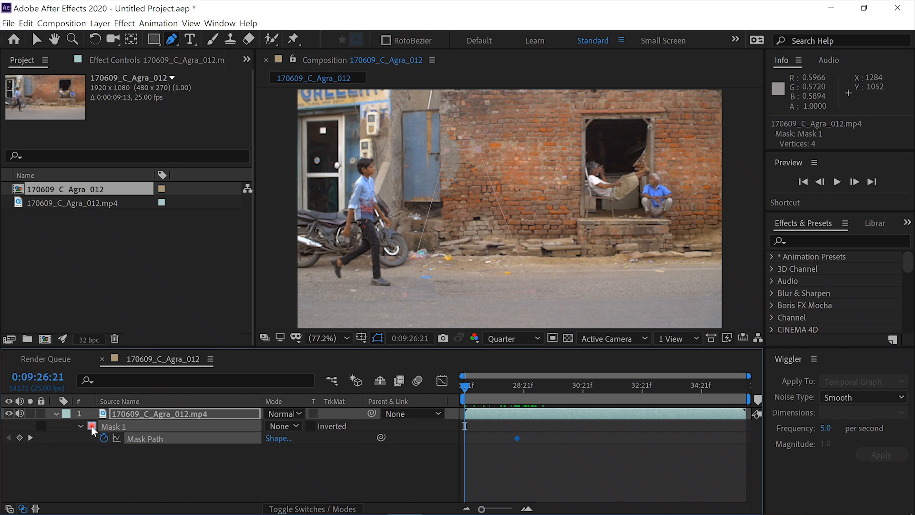
Colour the mask outline blue and shift the trapezoid left over the boy's position.
left_click(93, 426)
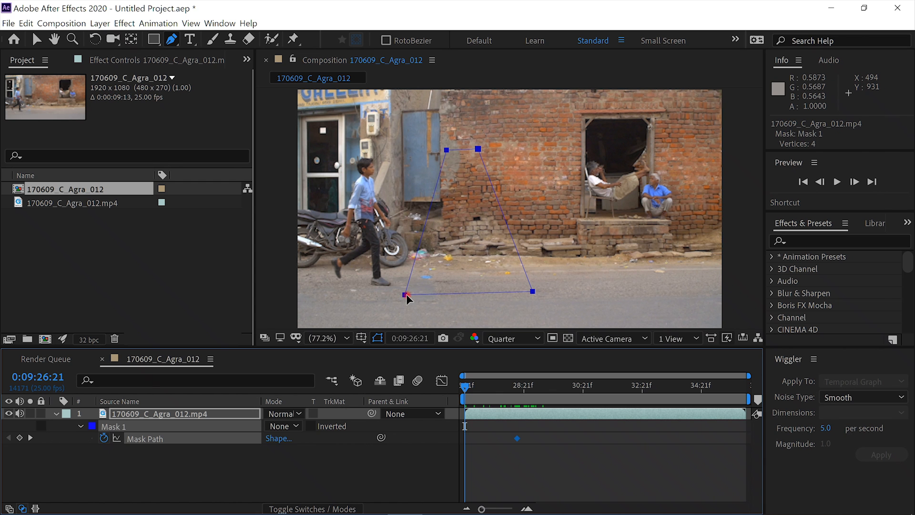
left_click_drag(409, 295, 327, 292)
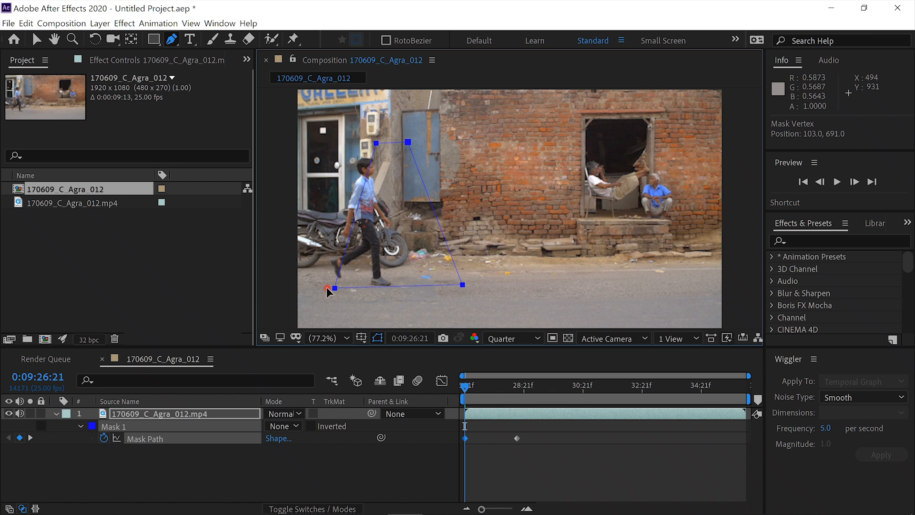
left_click_drag(326, 290, 306, 295)
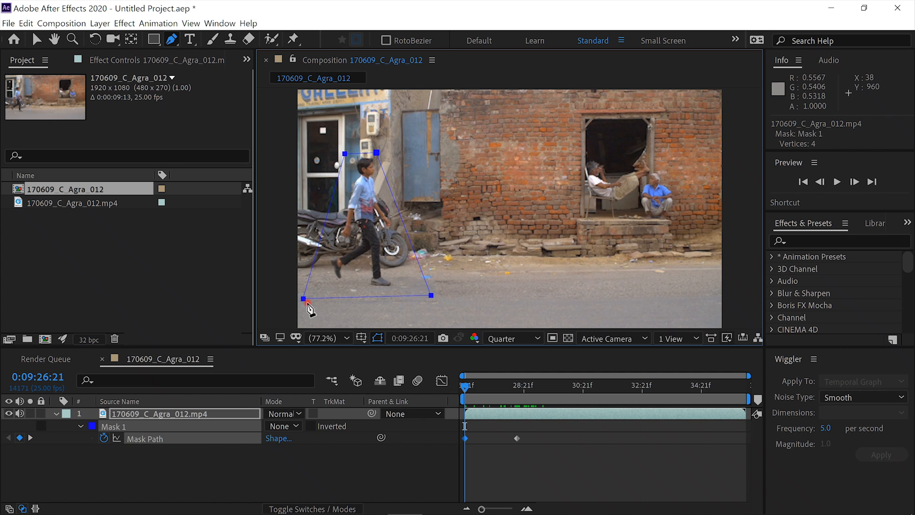
mouse_move(739, 407)
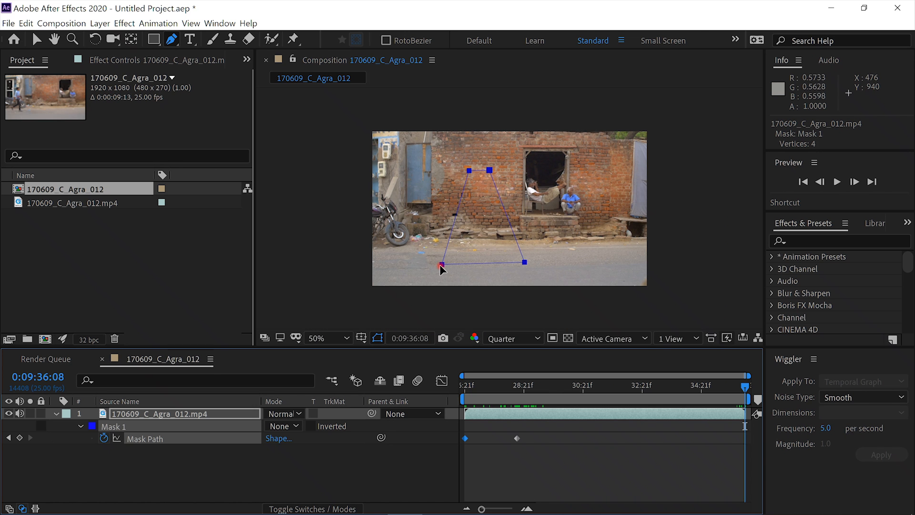
At the clip's last frame, move the mask corners past the footage's right edge, keyframing it there.
left_click_drag(442, 269, 495, 263)
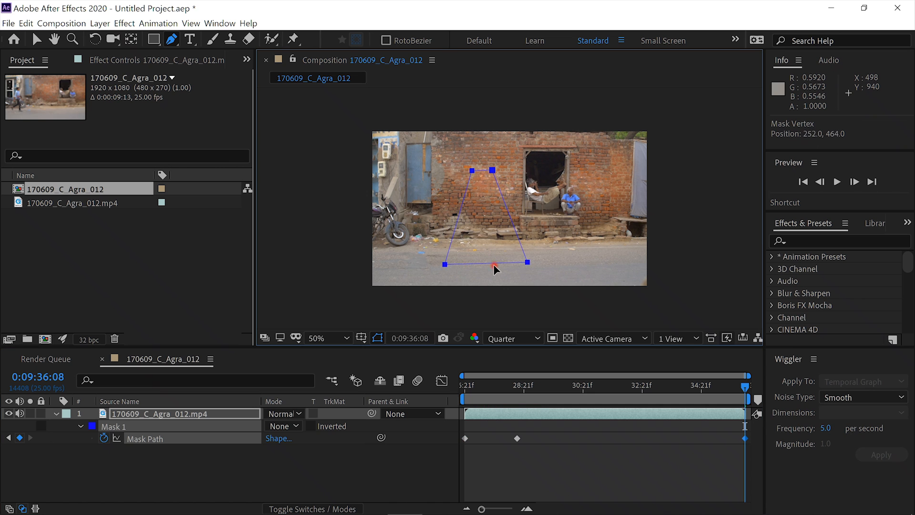
left_click_drag(496, 269, 622, 260)
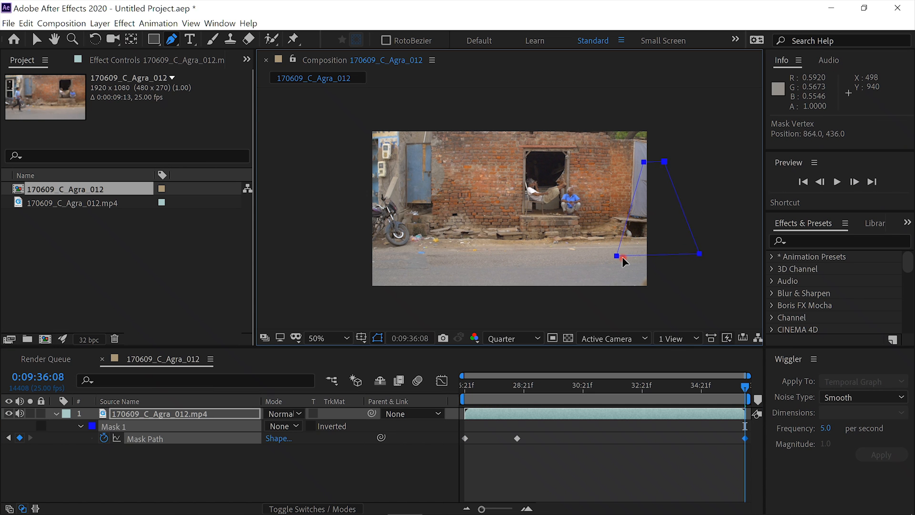
left_click_drag(617, 255, 666, 255)
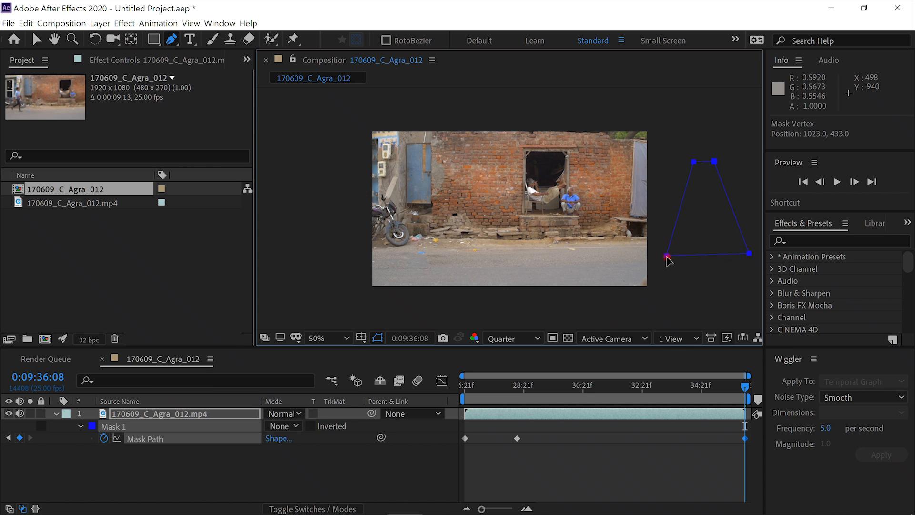
left_click_drag(669, 260, 660, 260)
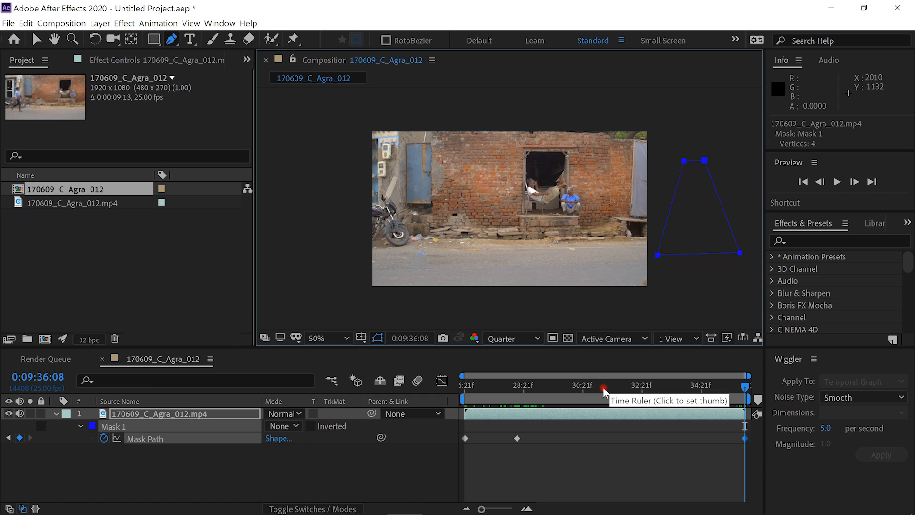
Reshape the mask around the boy at a mid-frame moment, adding a Mask Path keyframe.
left_click(602, 388)
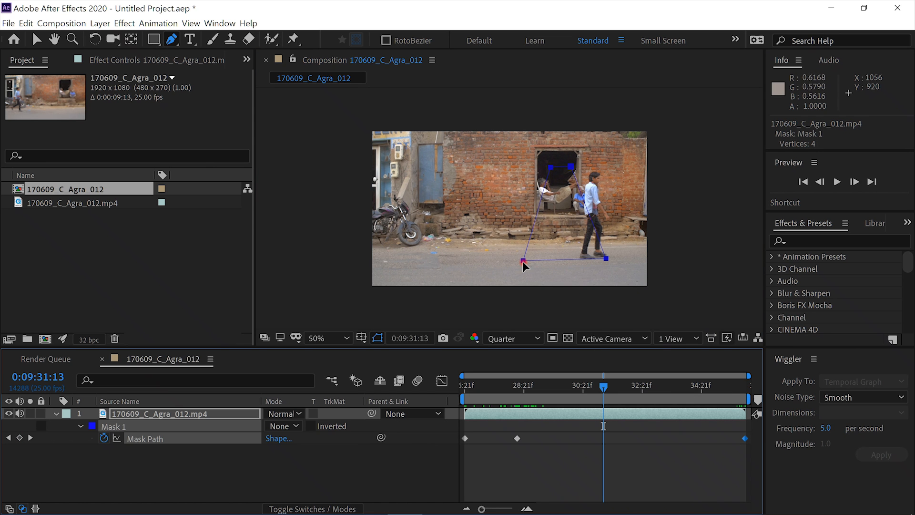
left_click_drag(524, 260, 553, 267)
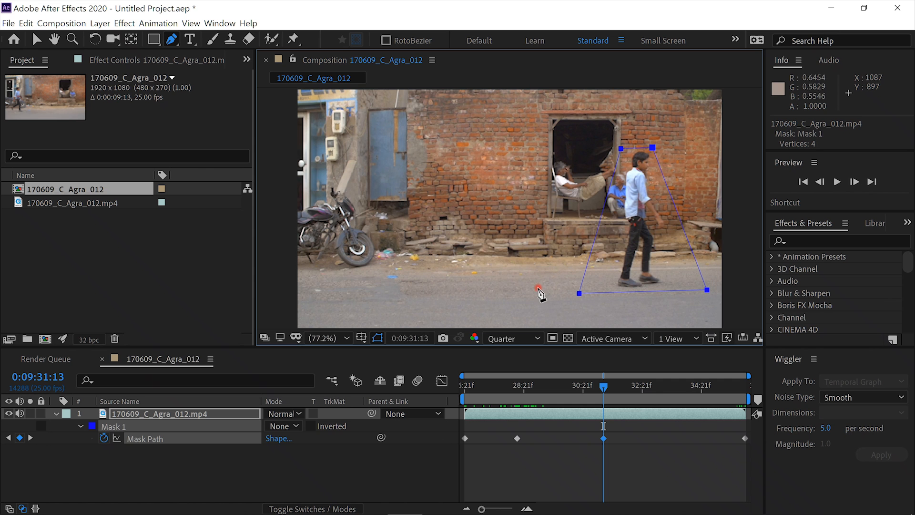
mouse_move(536, 311)
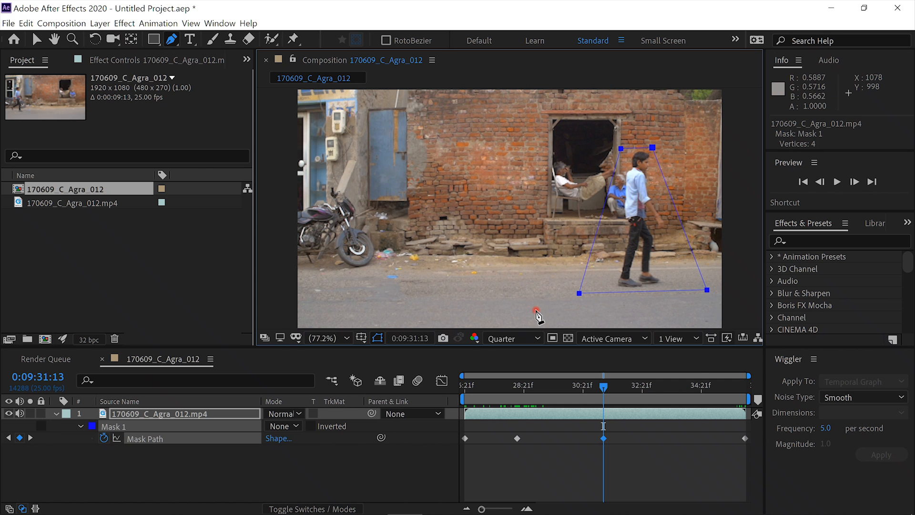
mouse_move(672, 389)
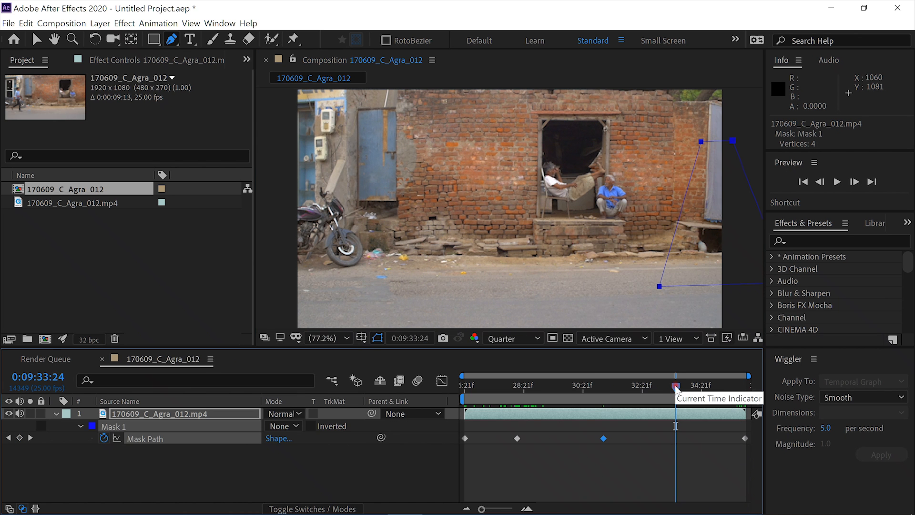
left_click_drag(674, 287, 659, 289)
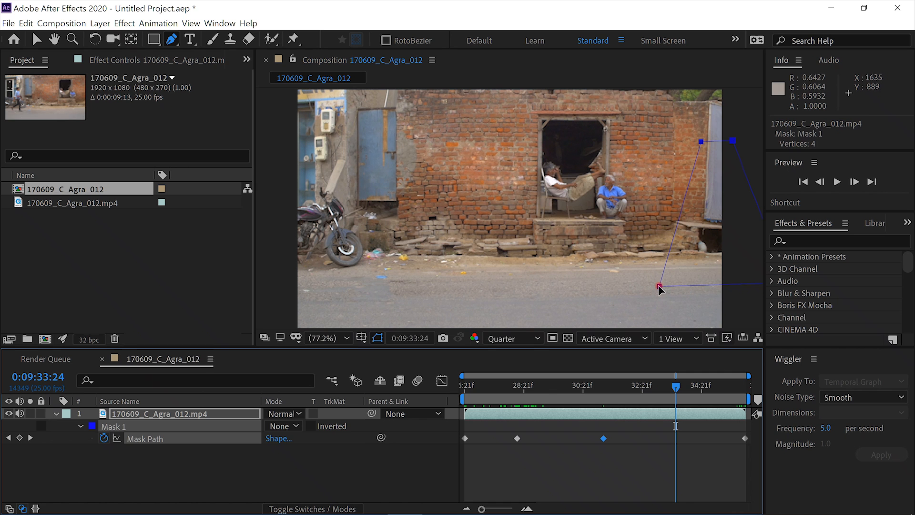
left_click_drag(659, 288, 732, 273)
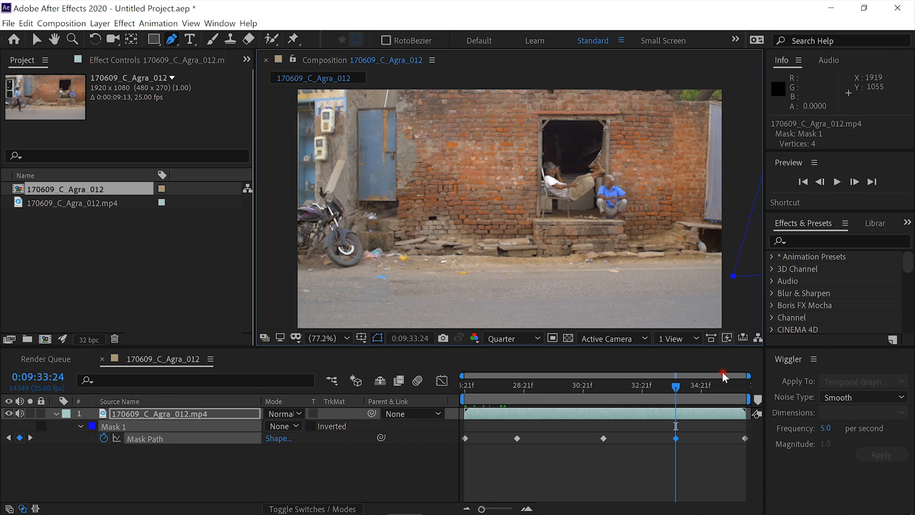
mouse_move(566, 396)
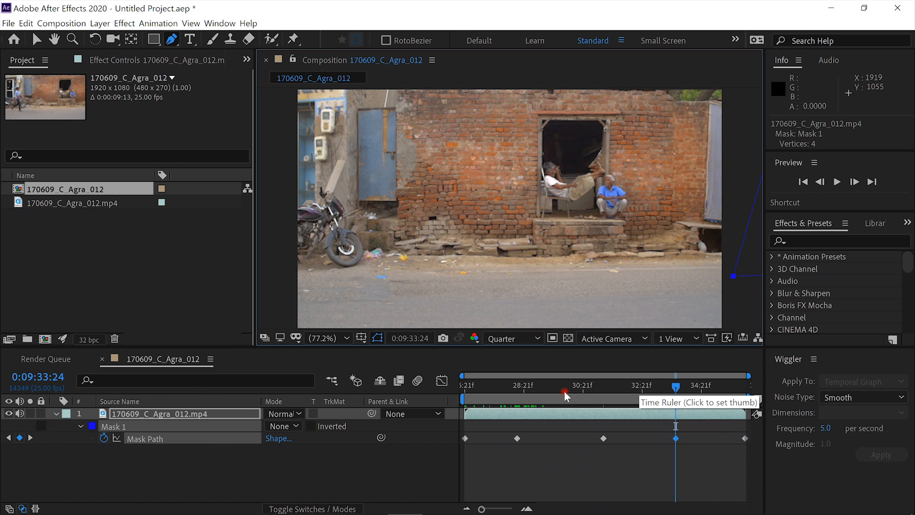
Fit the mask around the boy near the window and scrub to confirm it stays wrapped on him.
left_click(562, 385)
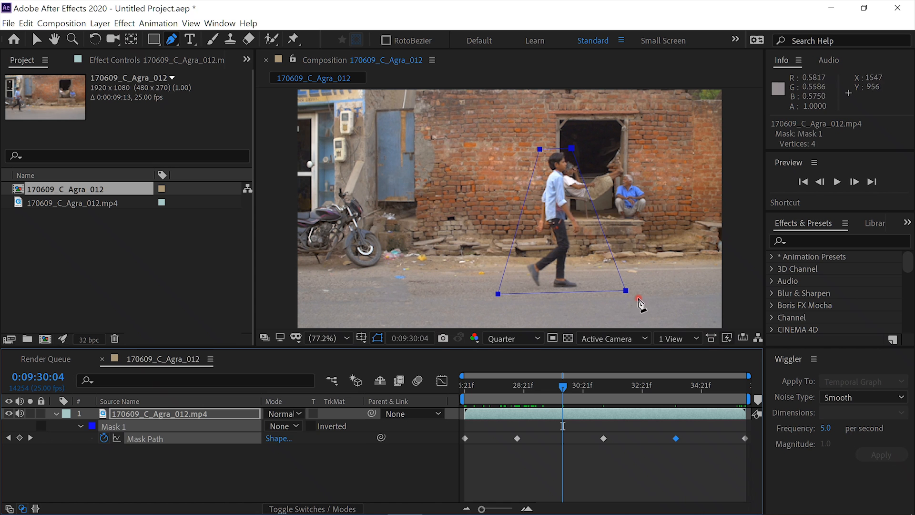
left_click_drag(636, 303, 625, 294)
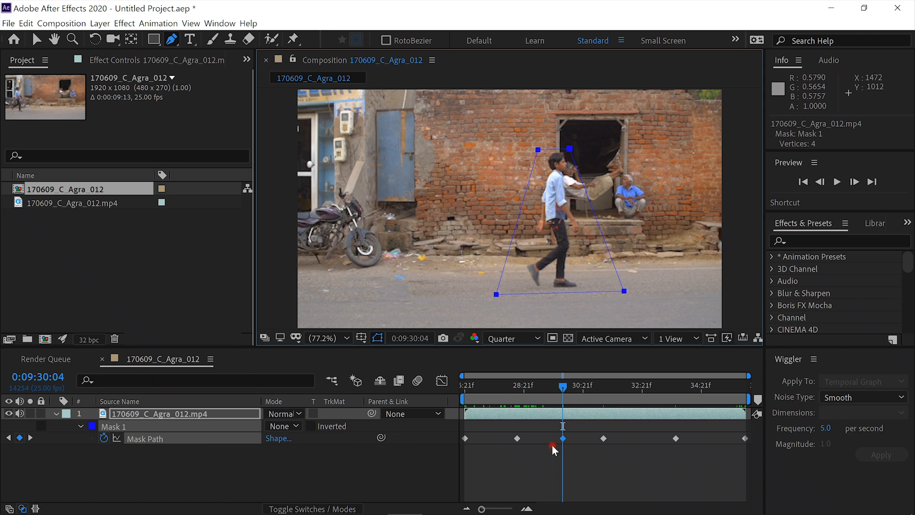
left_click_drag(562, 385, 492, 385)
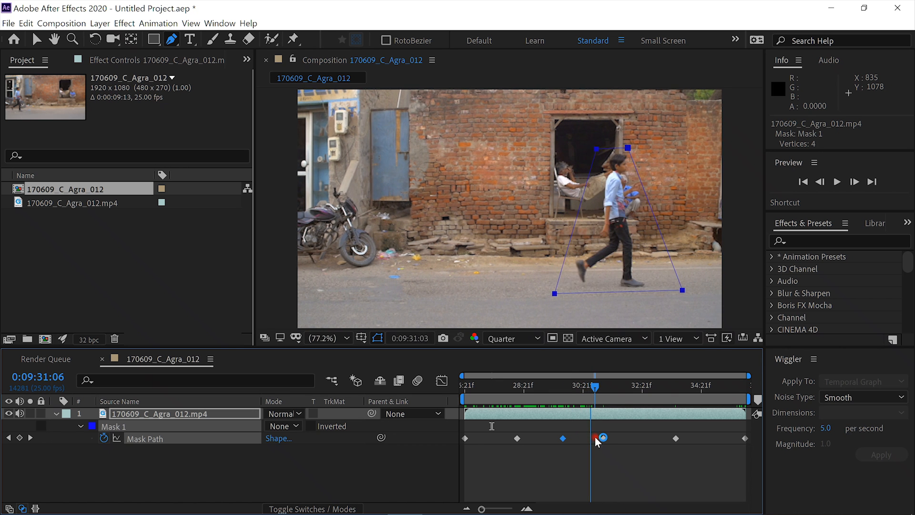
Track the mask onto the boy near the right edge and locate the work area end around 0:09:33:12.
left_click_drag(597, 385, 584, 385)
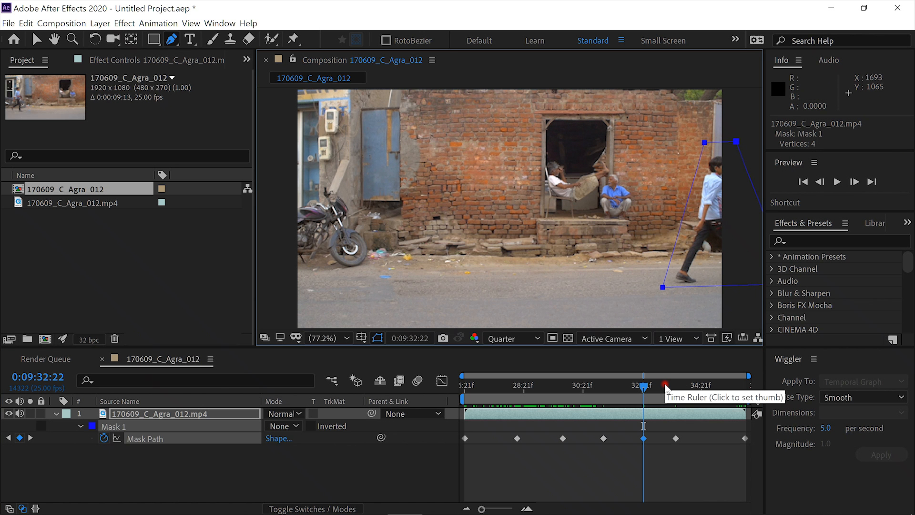
left_click(663, 385)
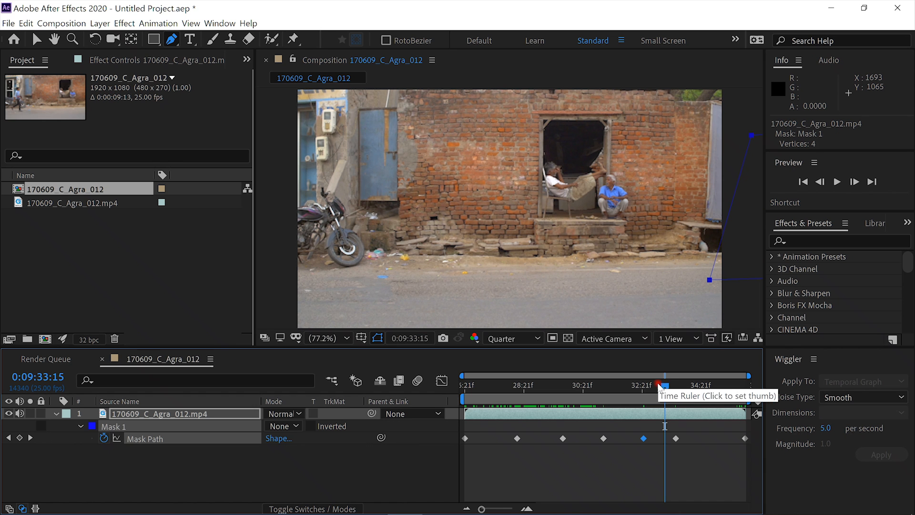
left_click_drag(665, 385, 652, 385)
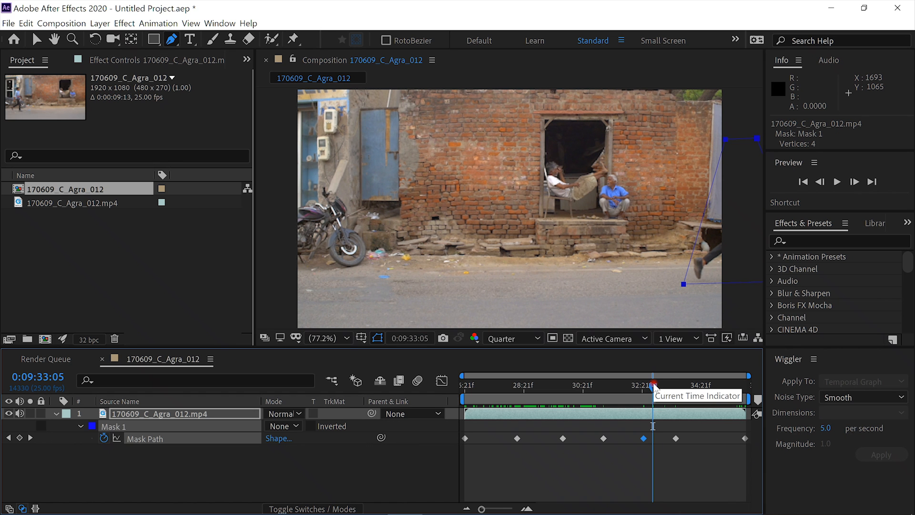
left_click_drag(653, 384, 621, 384)
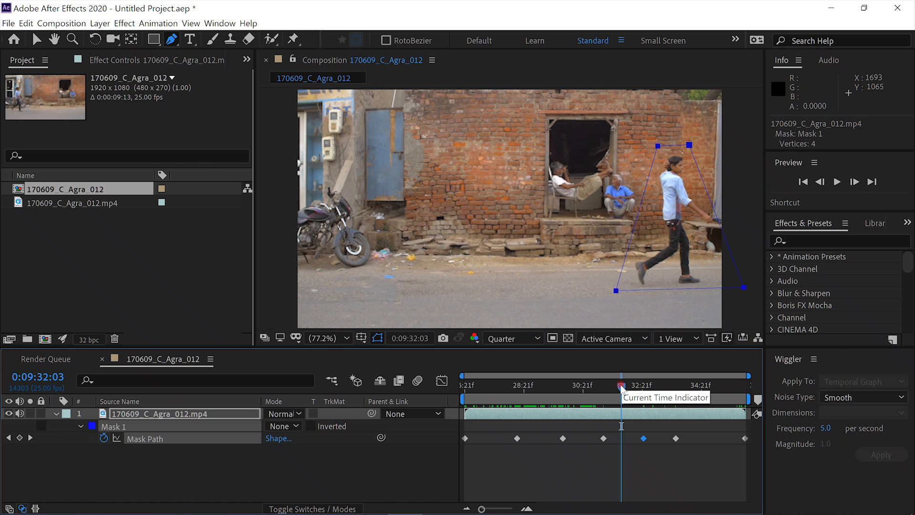
mouse_move(703, 388)
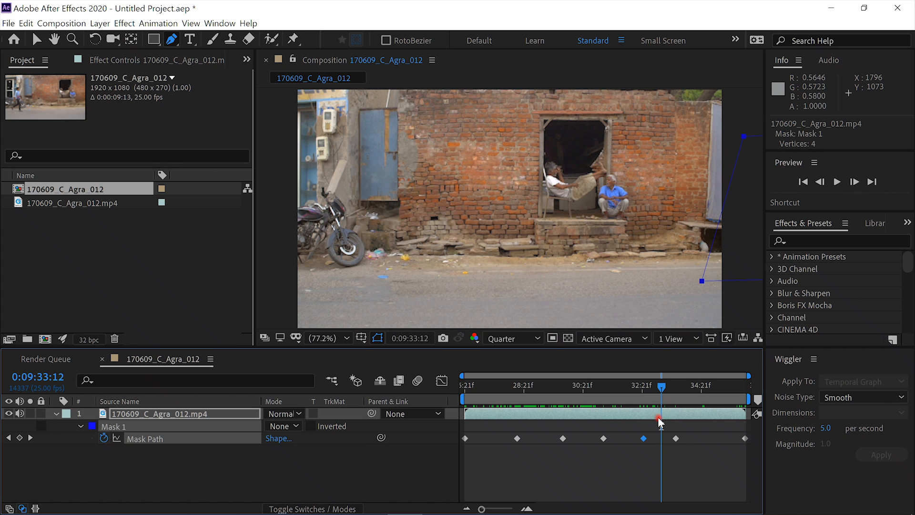
mouse_move(598, 427)
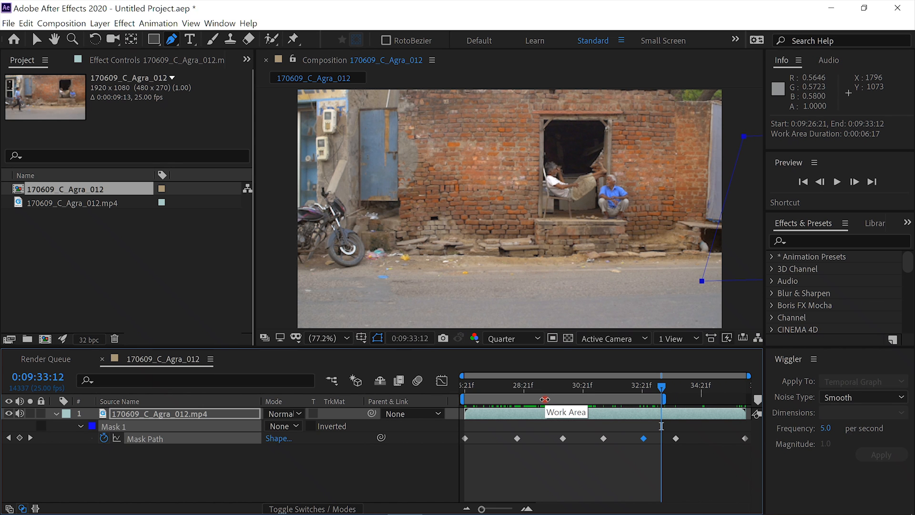
Trim the composition to its 0:09:26:21–0:09:33:12 work area.
right_click(544, 401)
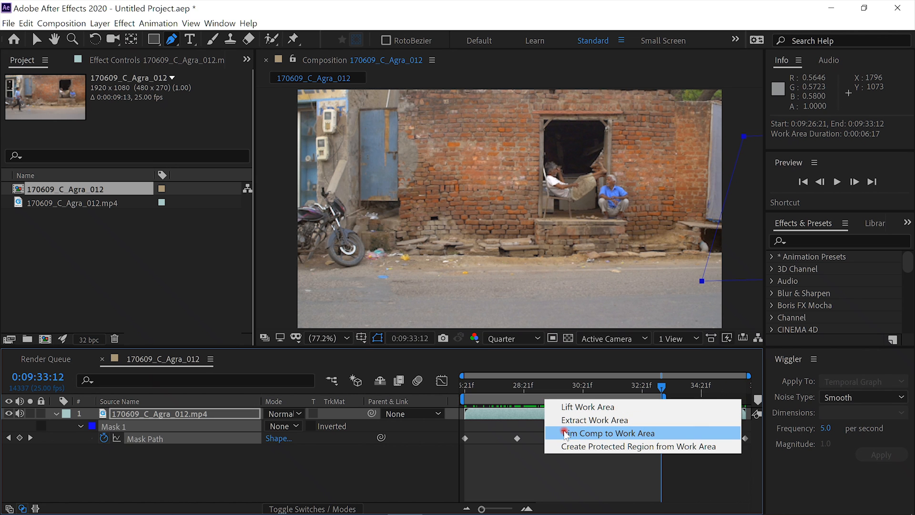
left_click(608, 433)
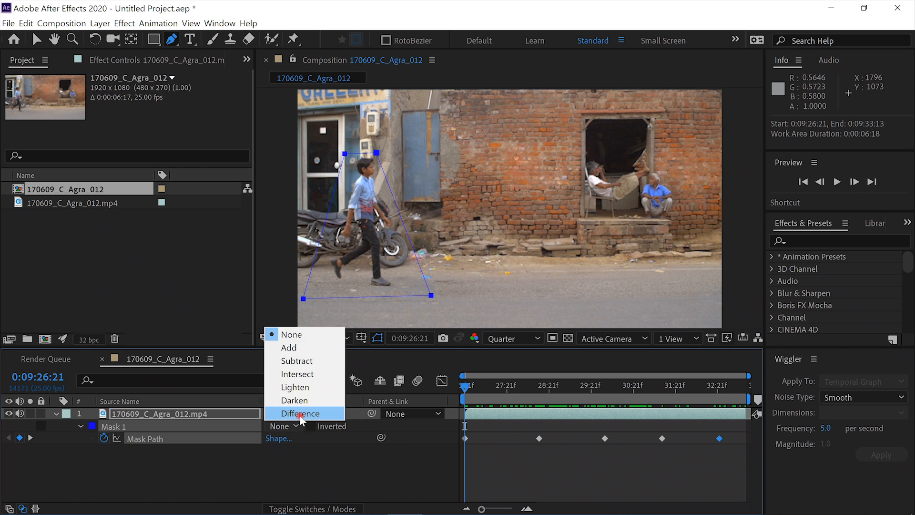
mouse_move(297, 360)
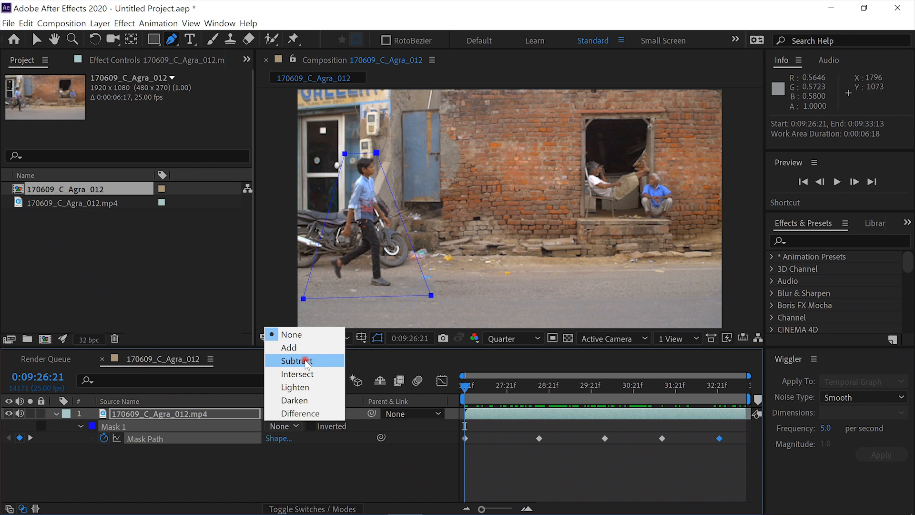
Set Mask 1 to Subtract and scrub the trimmed clip to confirm the black hole follows the boy.
left_click(297, 360)
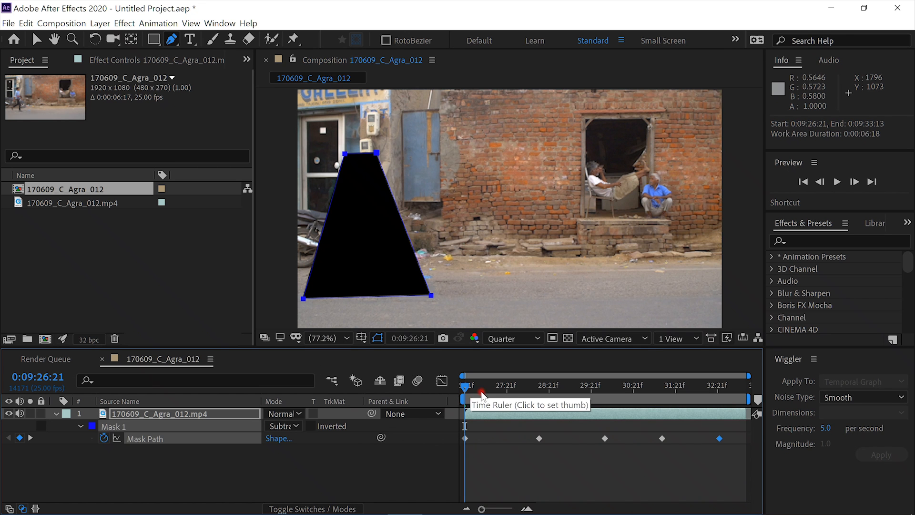
left_click(837, 181)
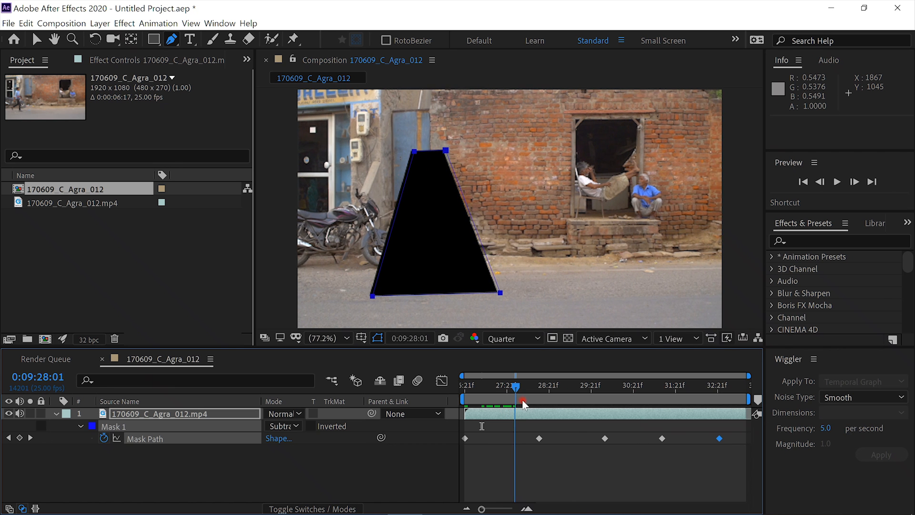
left_click_drag(522, 387, 536, 387)
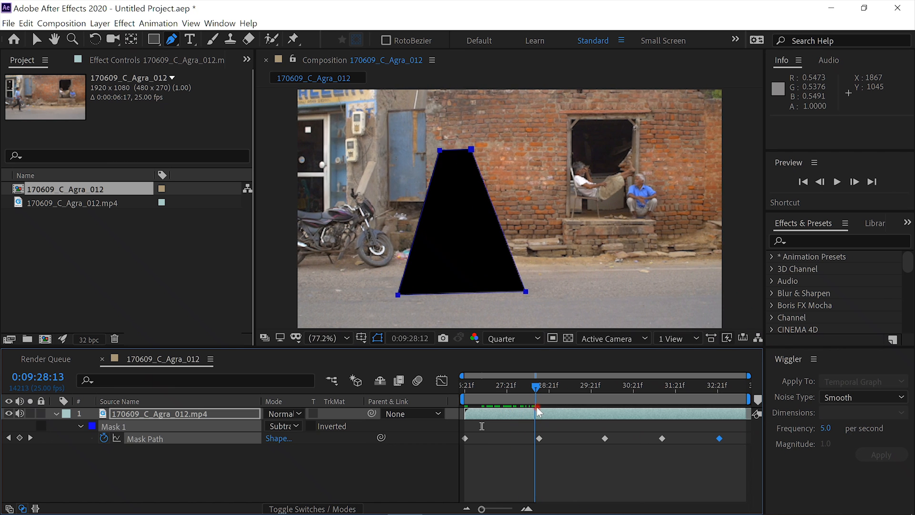
left_click_drag(537, 385, 514, 385)
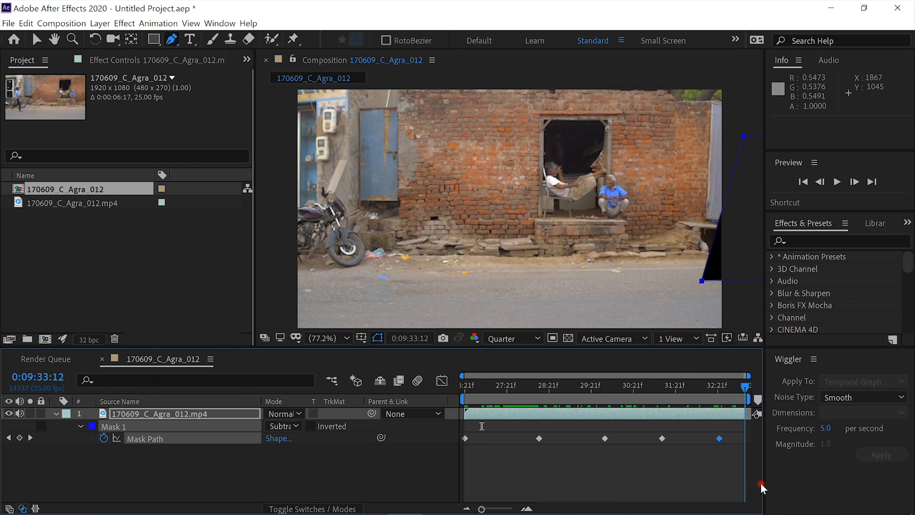
left_click(531, 385)
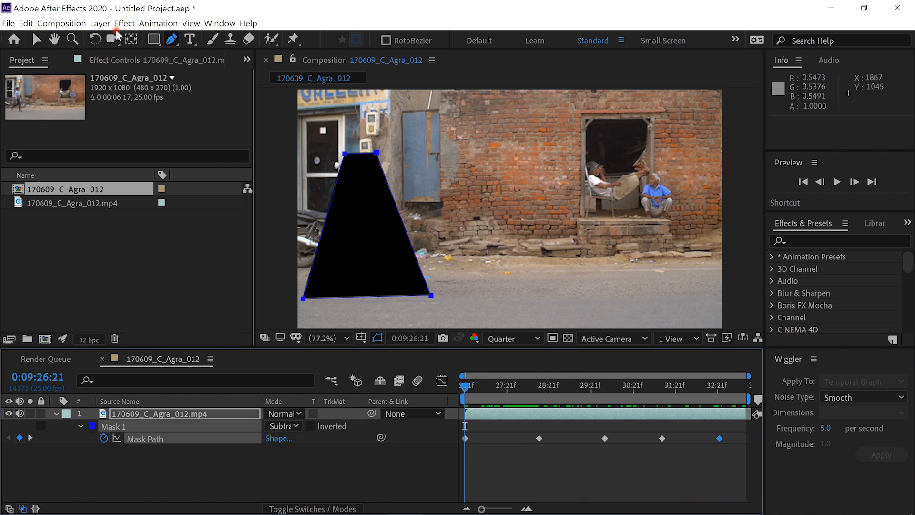
Bring up Content-Aware Fill and set Fill Method to Object with Work Area range.
left_click(219, 23)
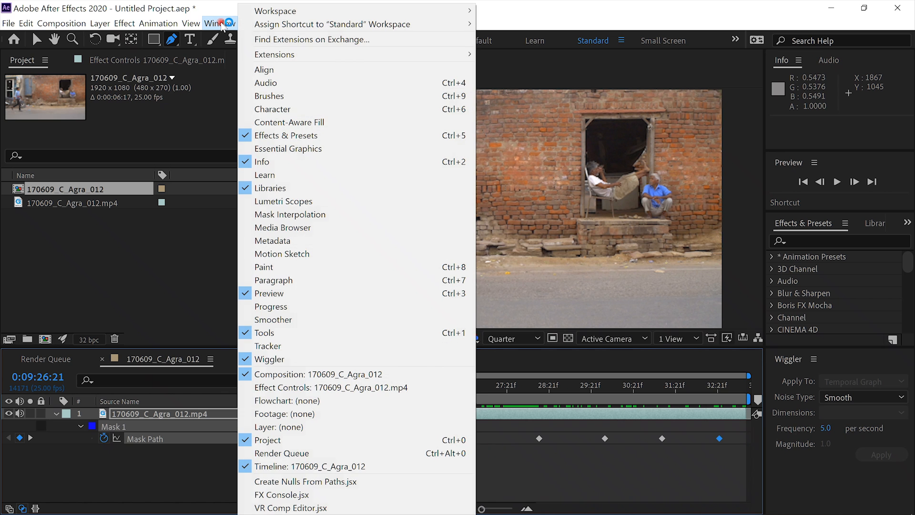
mouse_move(276, 123)
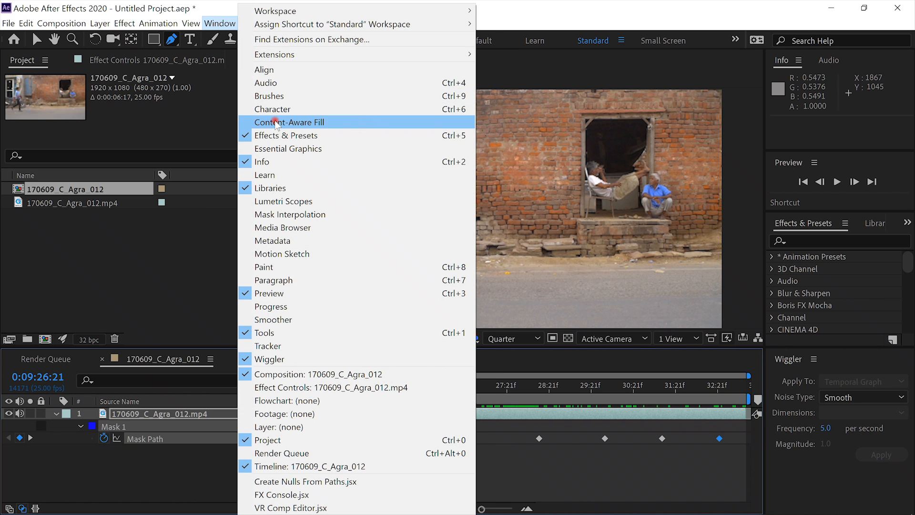
left_click(289, 122)
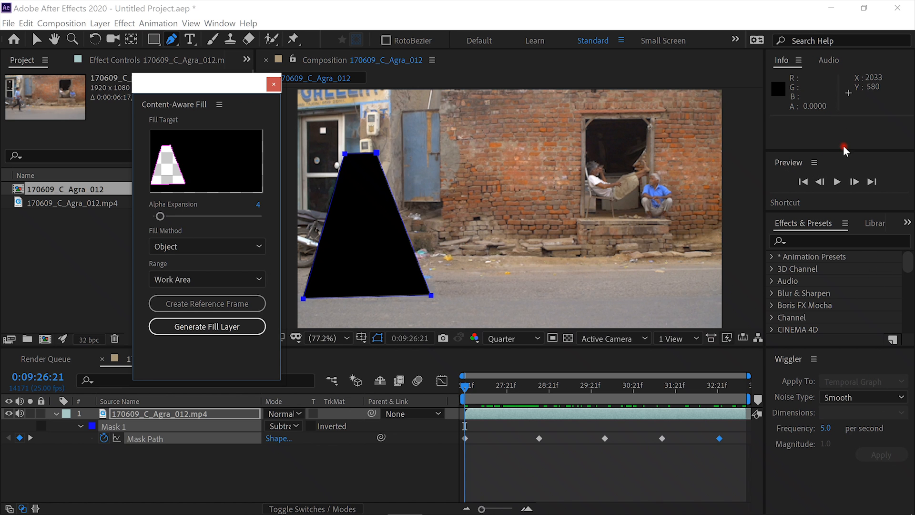
mouse_move(625, 282)
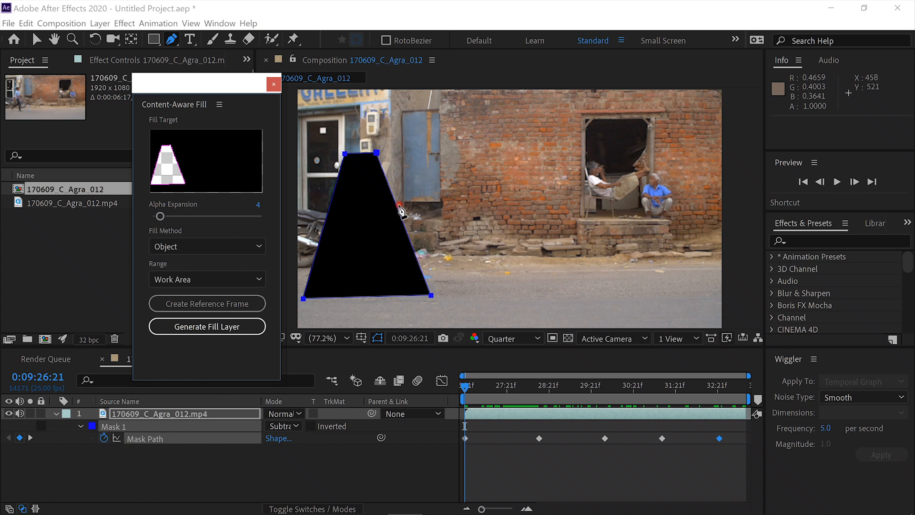
mouse_move(406, 210)
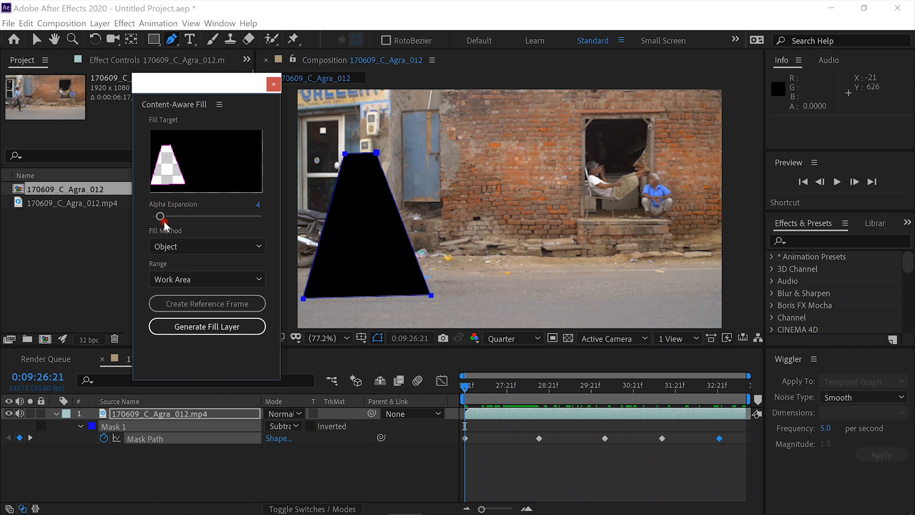
mouse_move(207, 251)
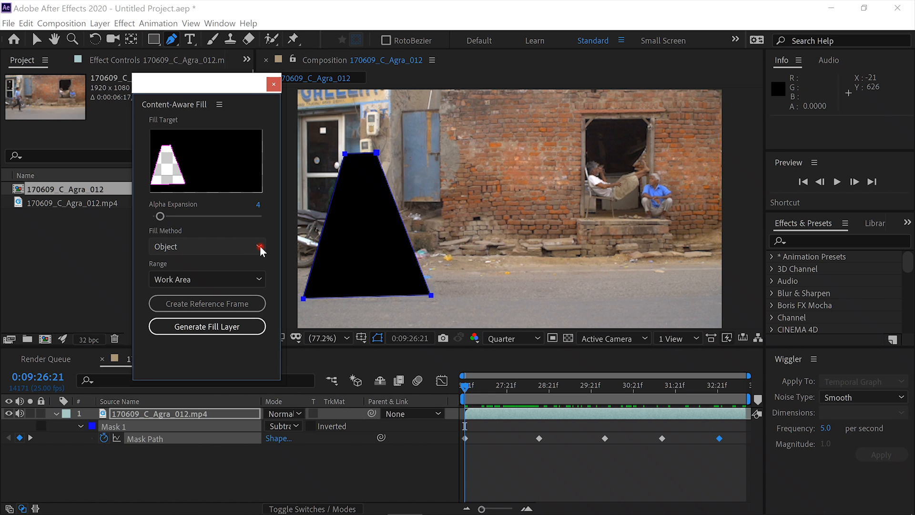
left_click(206, 246)
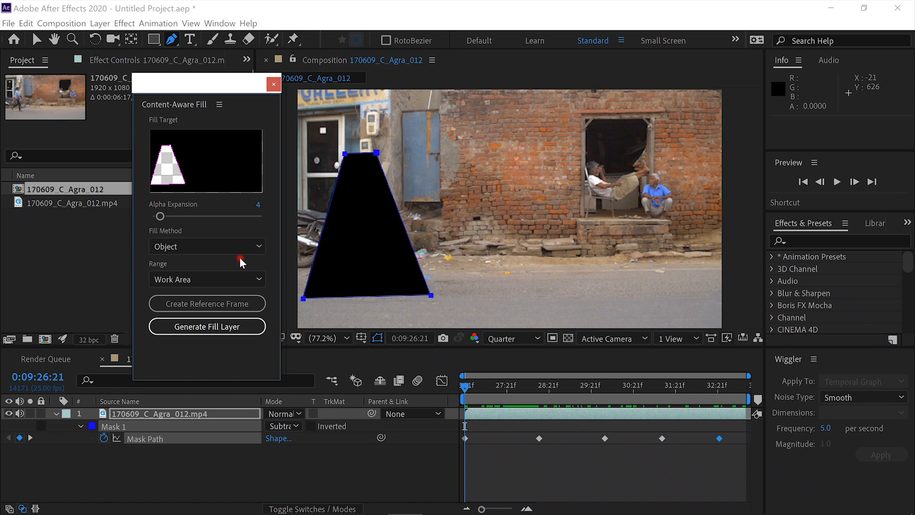
mouse_move(213, 286)
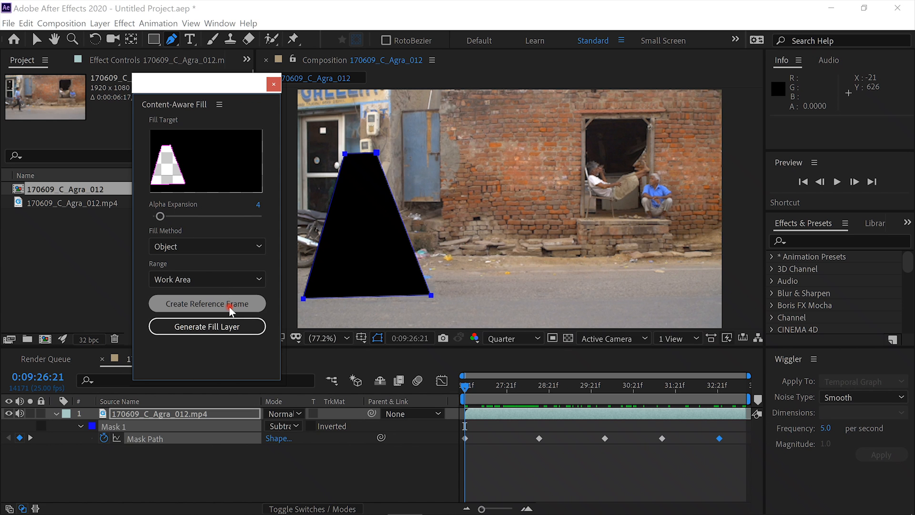
mouse_move(215, 305)
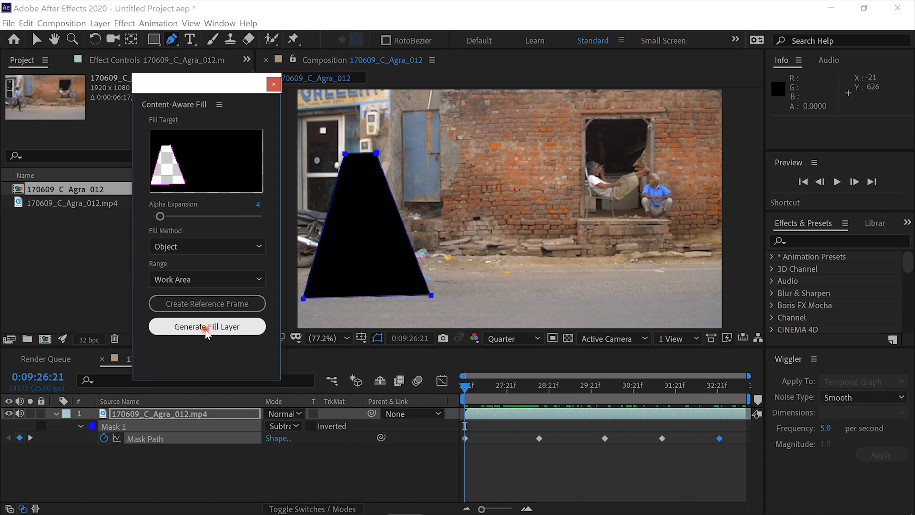
mouse_move(206, 332)
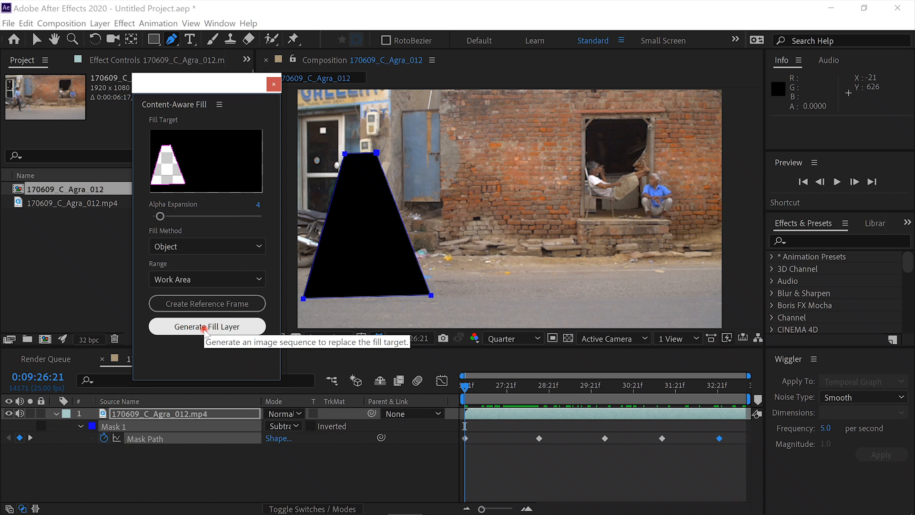
Start Generate Fill Layer and save the project over test.aep.
left_click(207, 326)
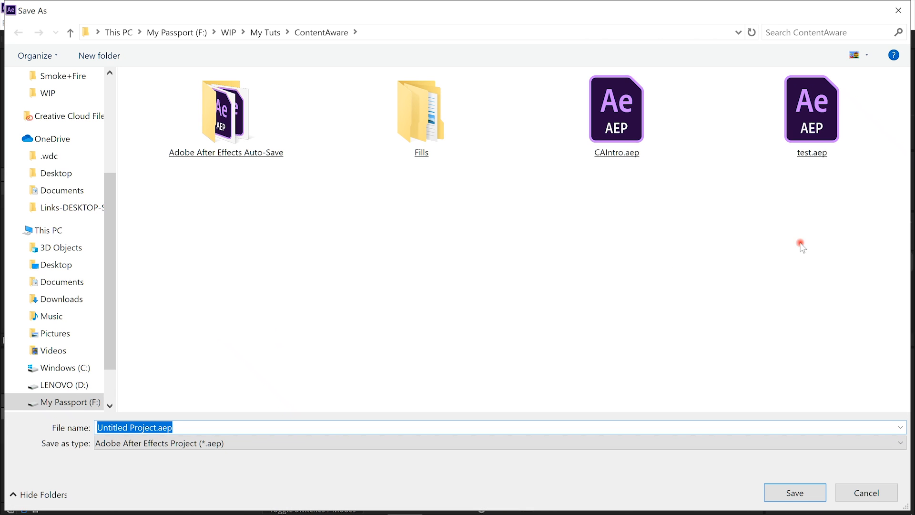
double_click(812, 110)
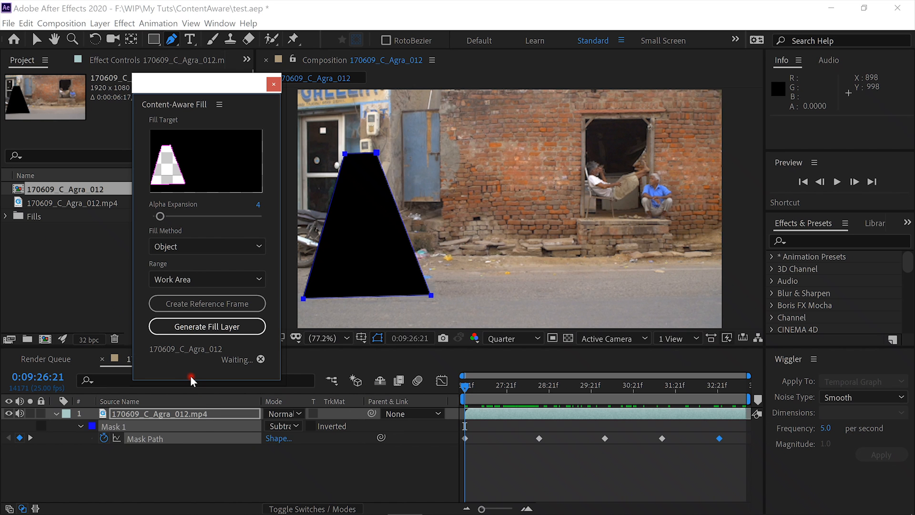
Let Content-Aware Fill render the Fill [000-166].exr layer above the masked clip.
left_click(207, 326)
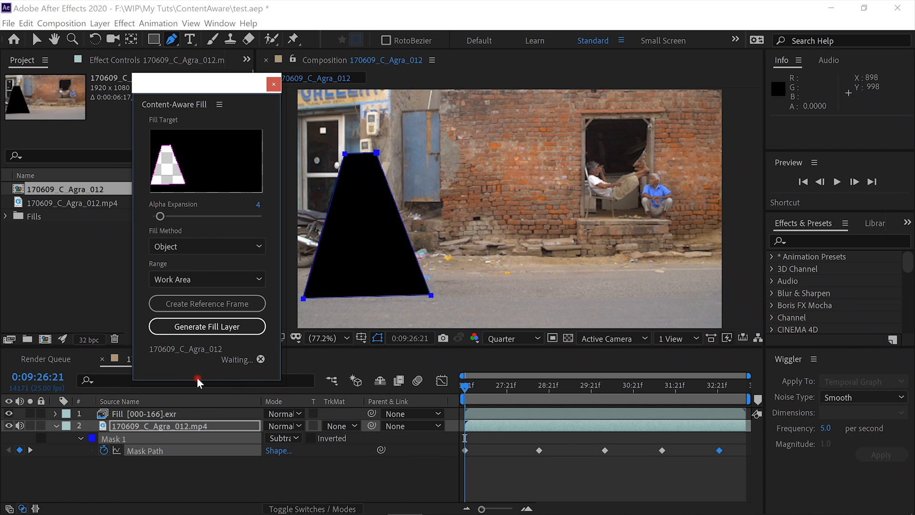
left_click(207, 326)
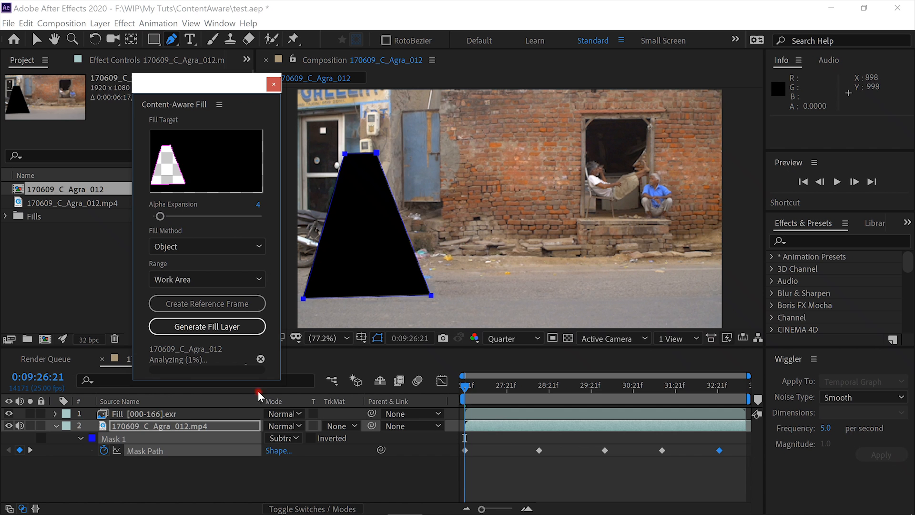
mouse_move(592, 160)
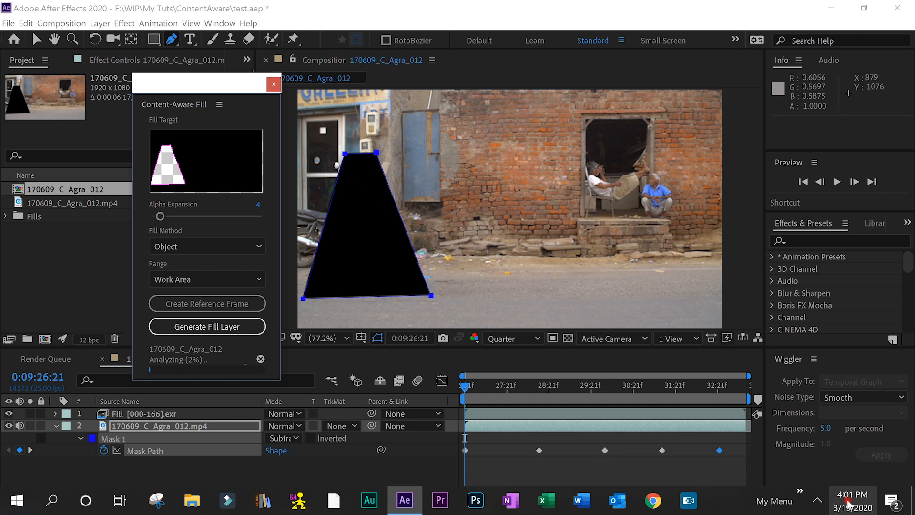
left_click(820, 499)
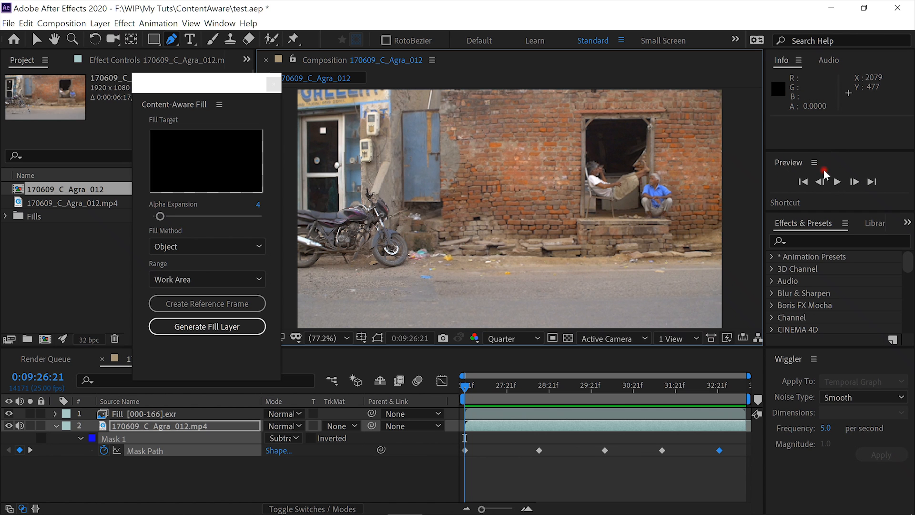
Preview the filled composition to confirm the walking boy is gone, then stop playback.
left_click(837, 182)
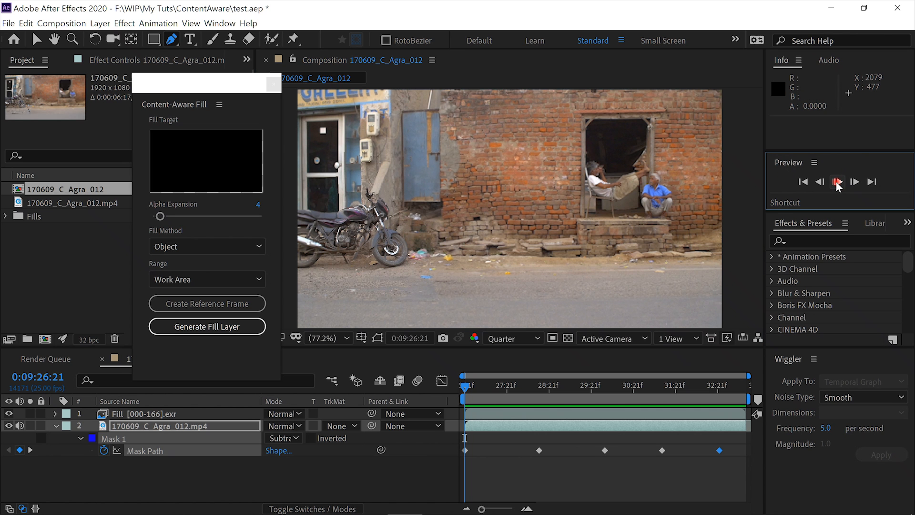
left_click(837, 181)
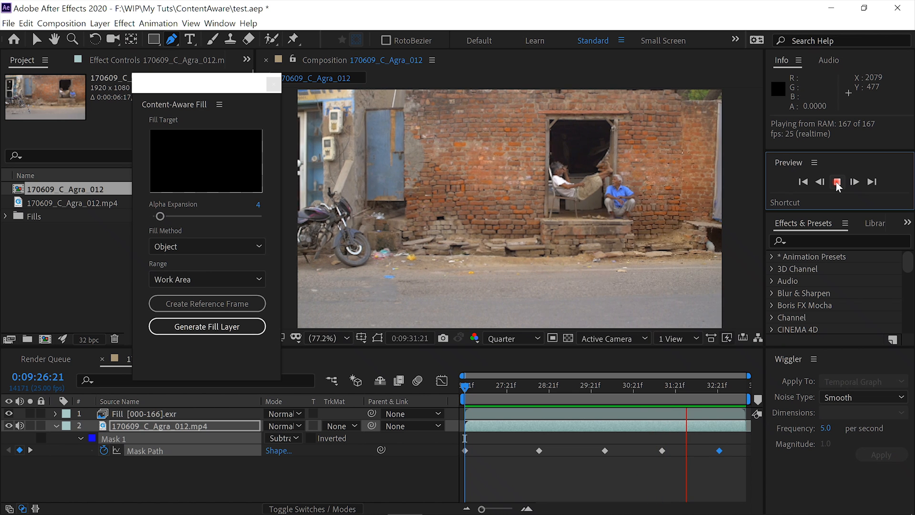
left_click(837, 182)
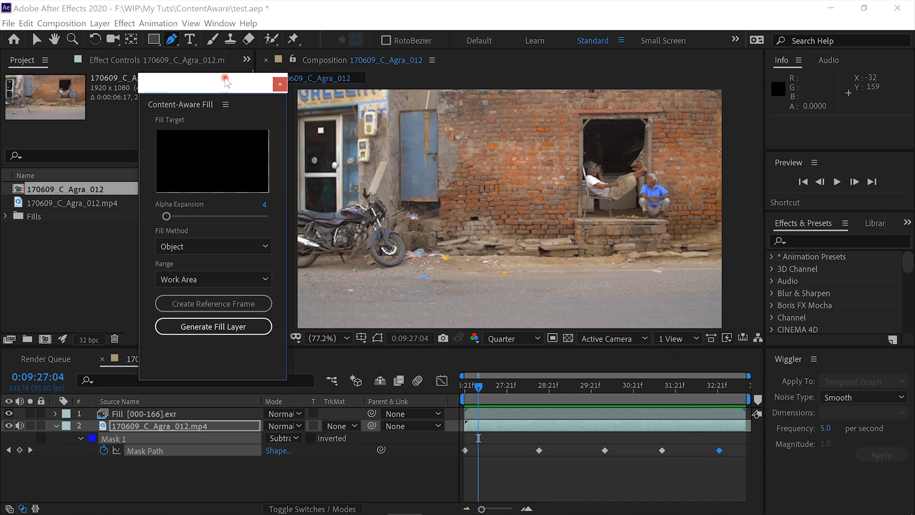
Move the fill panel aside and expand Fills > 170609_C_Agra_012 > 000002 to Fill [000-166].exr.
left_click_drag(227, 82, 747, 76)
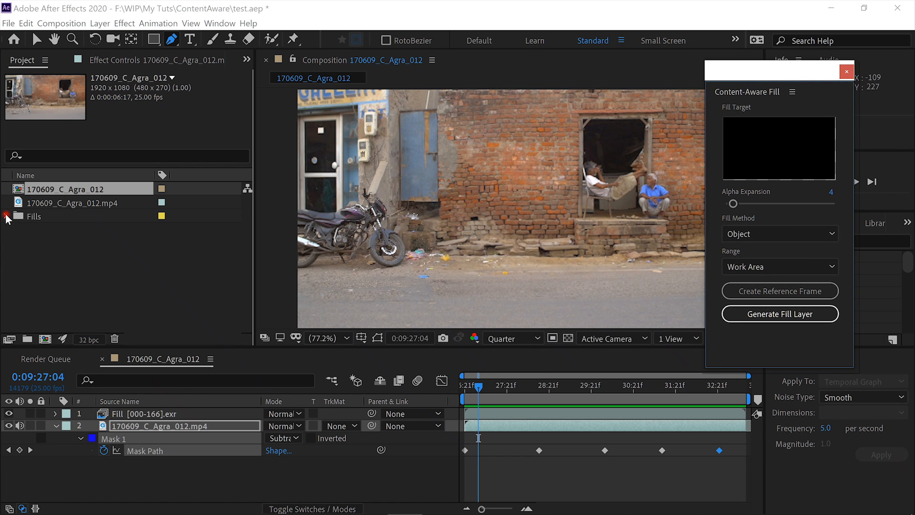
left_click(6, 216)
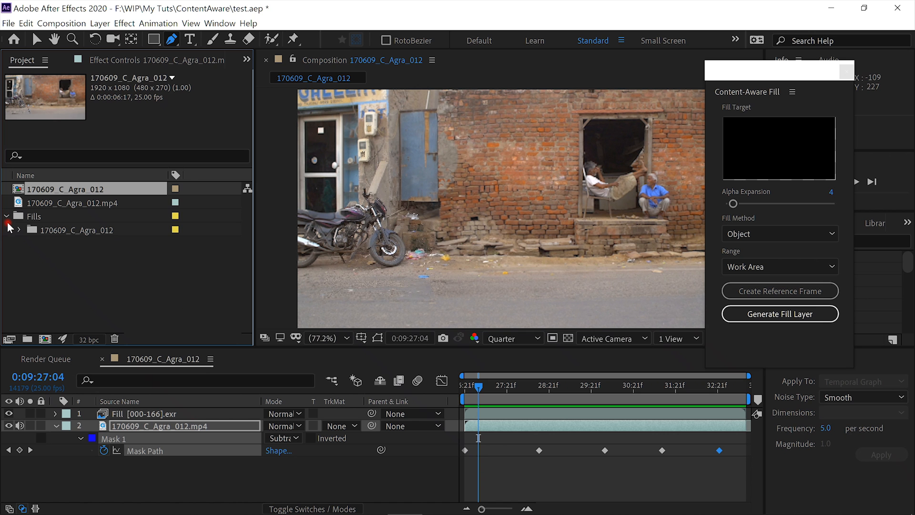
left_click(17, 229)
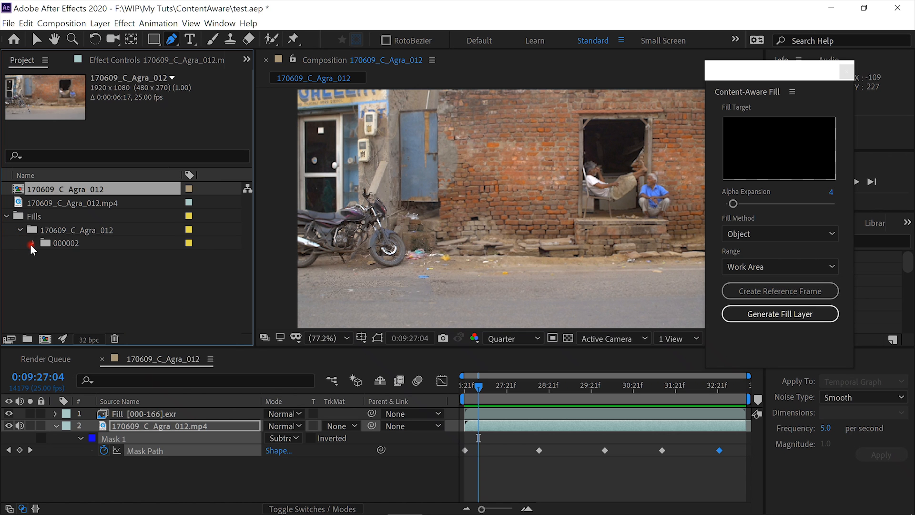
left_click(32, 243)
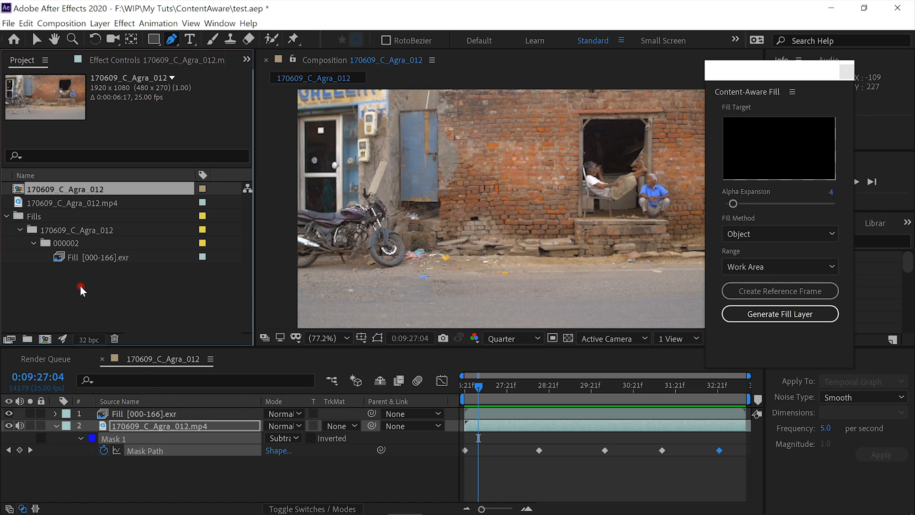
mouse_move(80, 279)
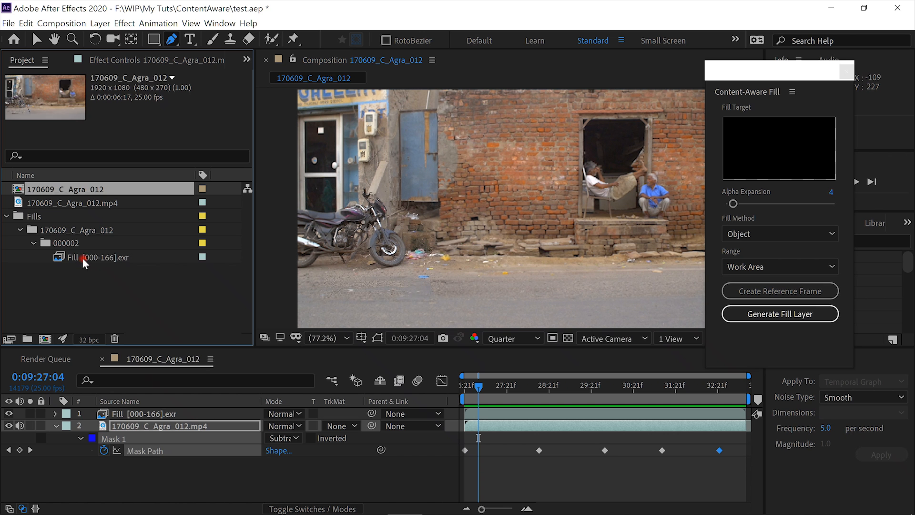
right_click(86, 257)
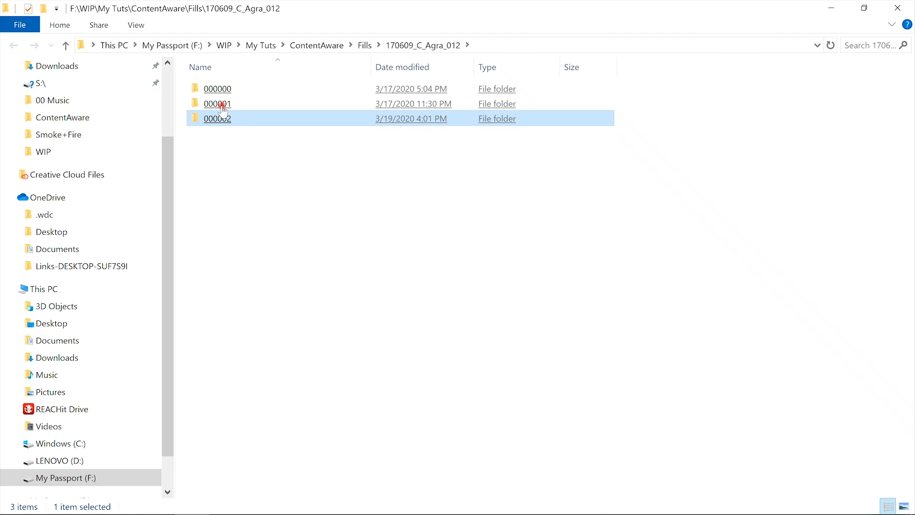
Inspect folder 000000's EXR frames in File Explorer and go back to the fill folders.
left_click(218, 89)
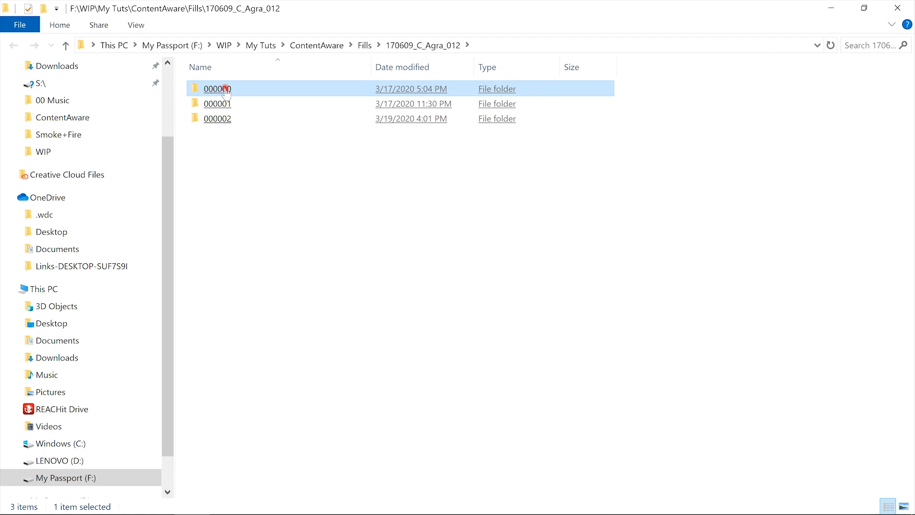
double_click(218, 89)
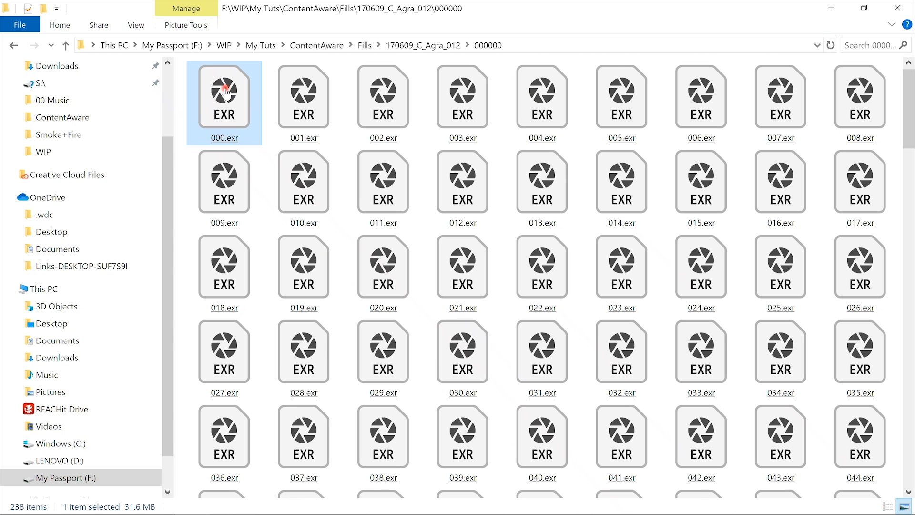
mouse_move(226, 94)
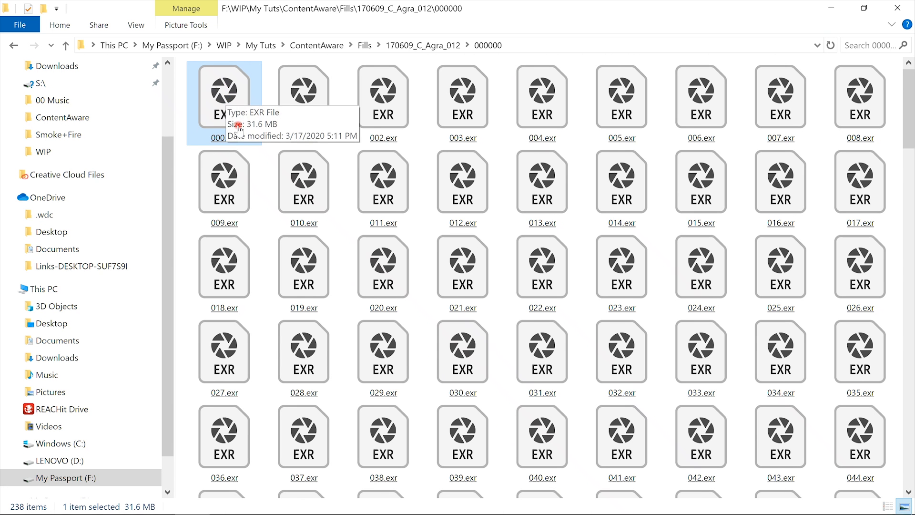
left_click(383, 98)
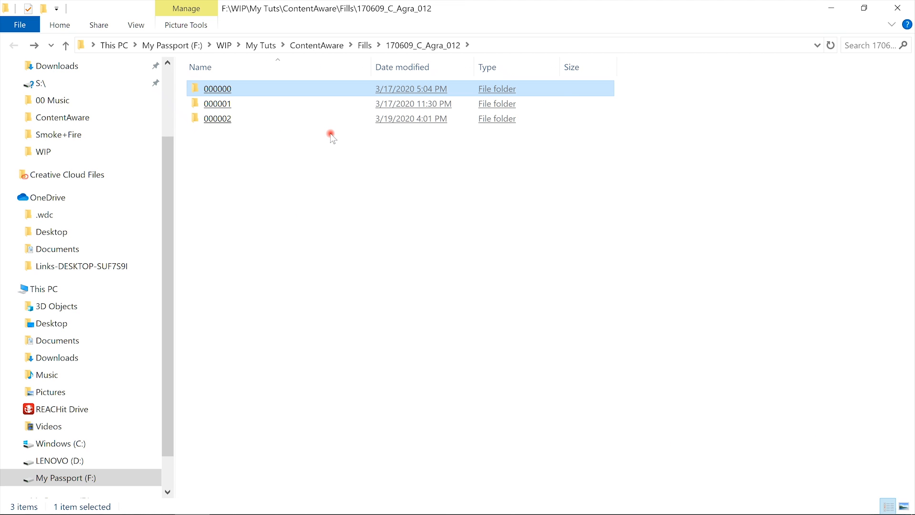
mouse_move(313, 141)
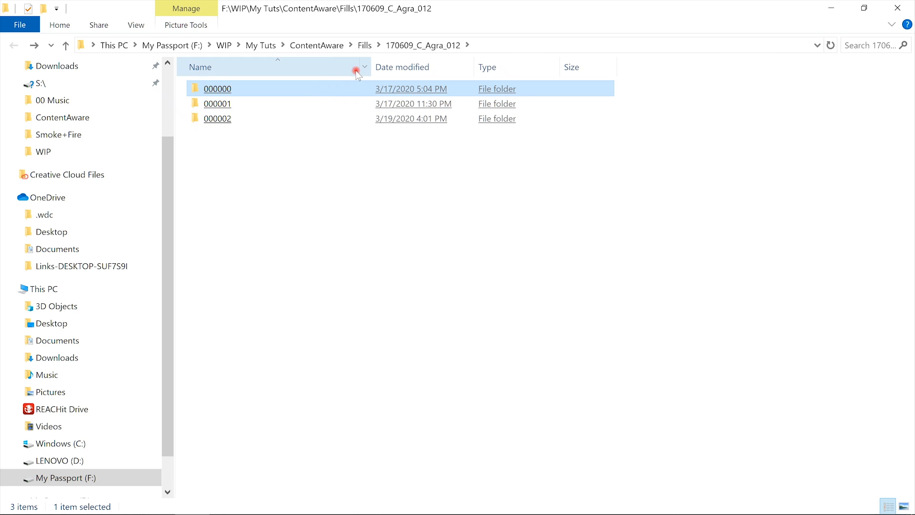
Navigate into Fills\170609_C_Agra_012 showing folders 000000, 000001 and 000002.
left_click(317, 45)
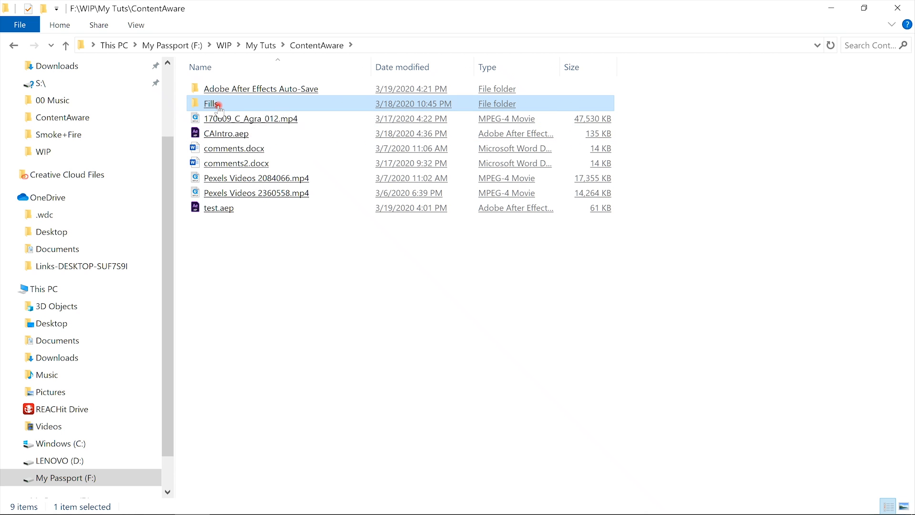
double_click(211, 103)
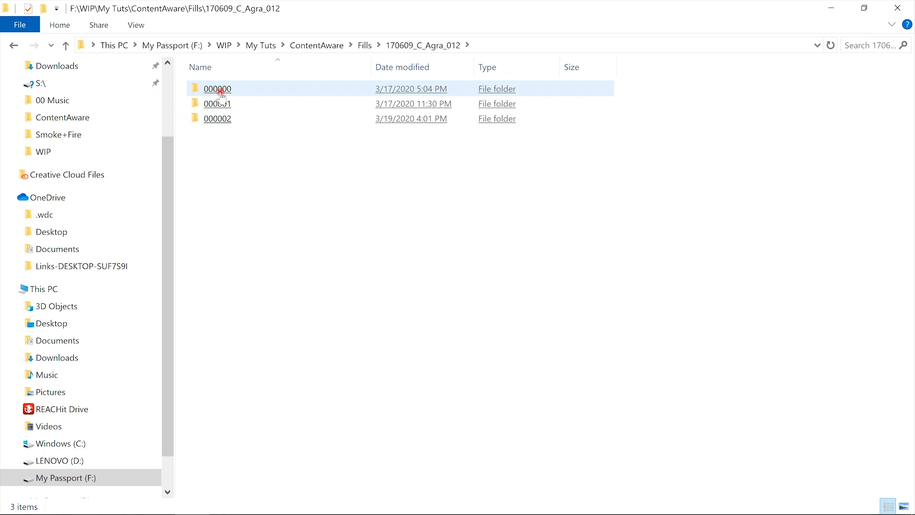
left_click(223, 166)
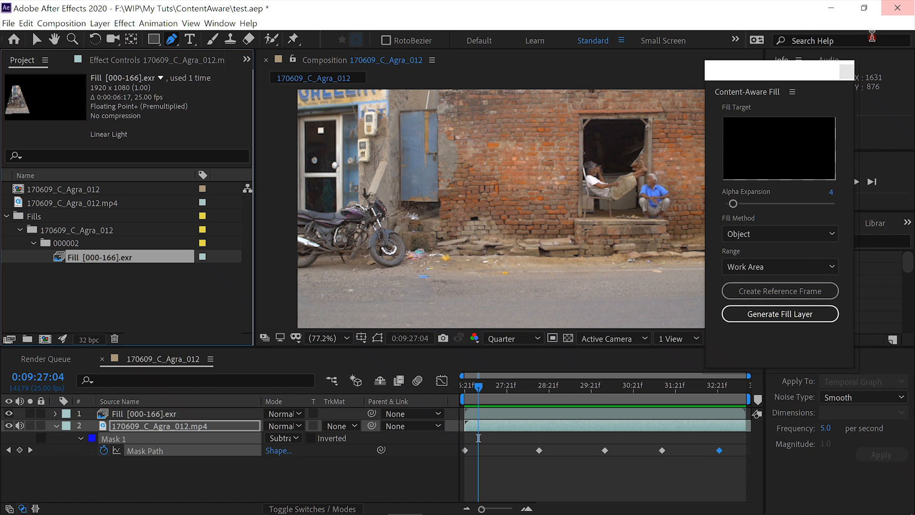
mouse_move(646, 226)
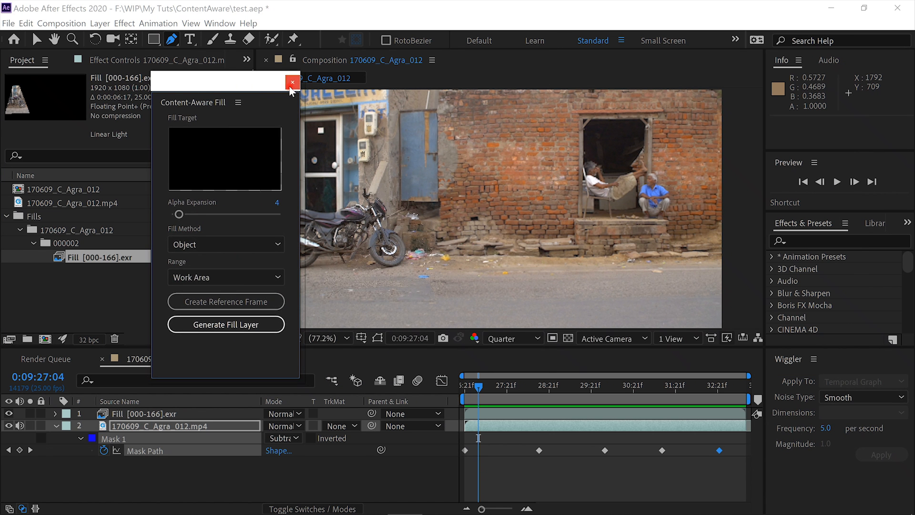
Close the Content-Aware Fill panel, leaving the boy-free street footage.
left_click(291, 82)
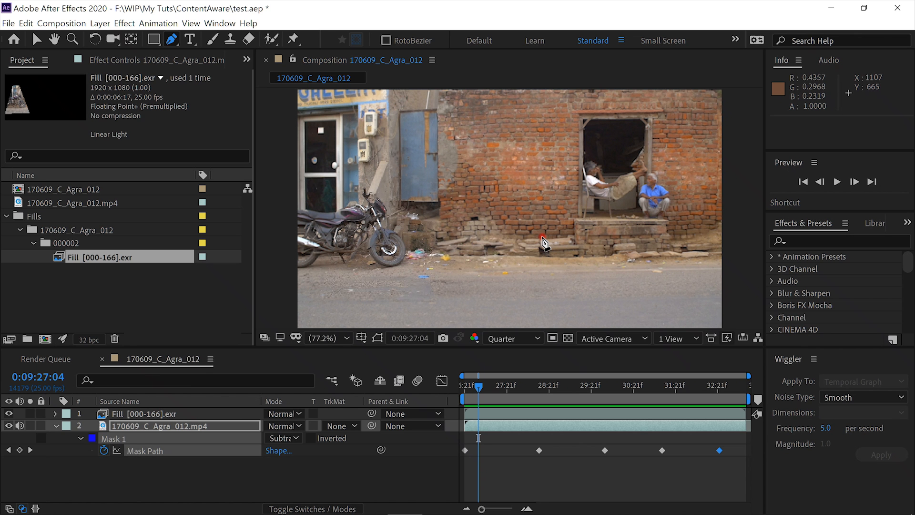
mouse_move(800, 383)
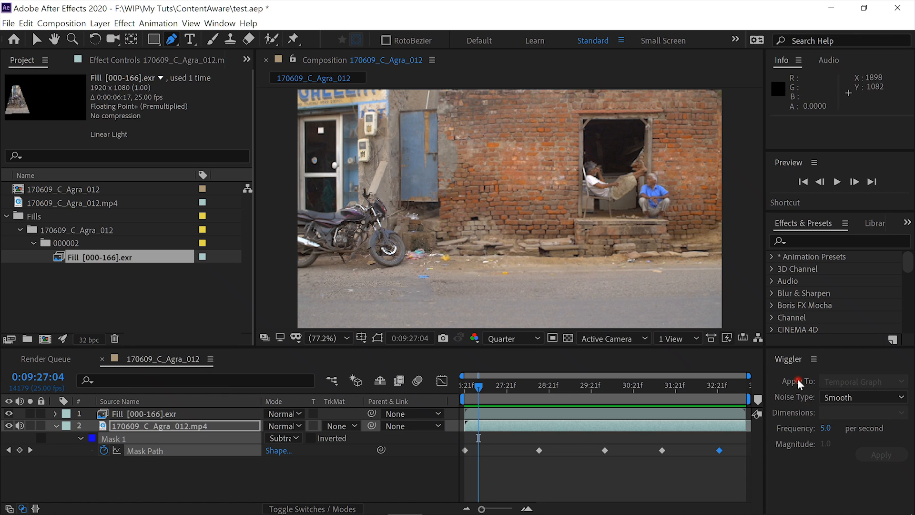